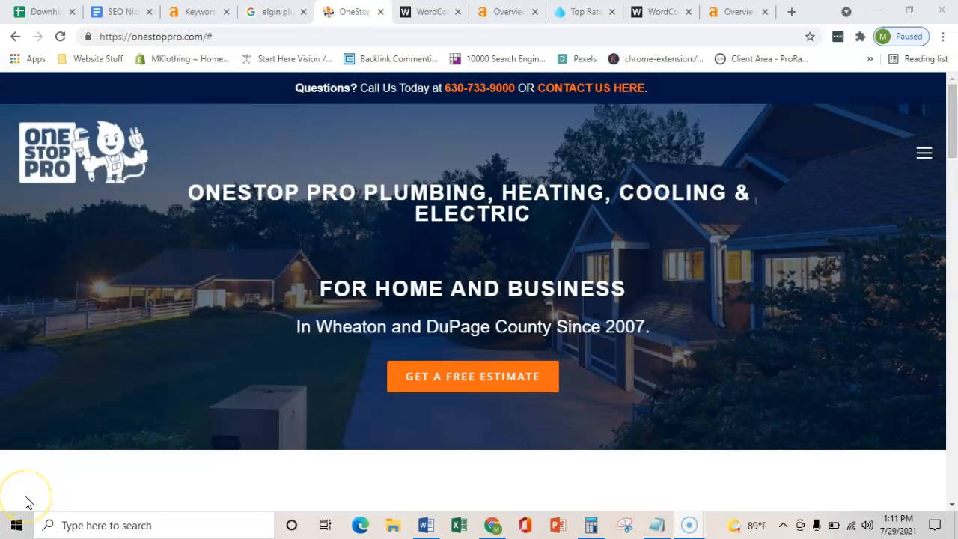
mouse_move(27, 500)
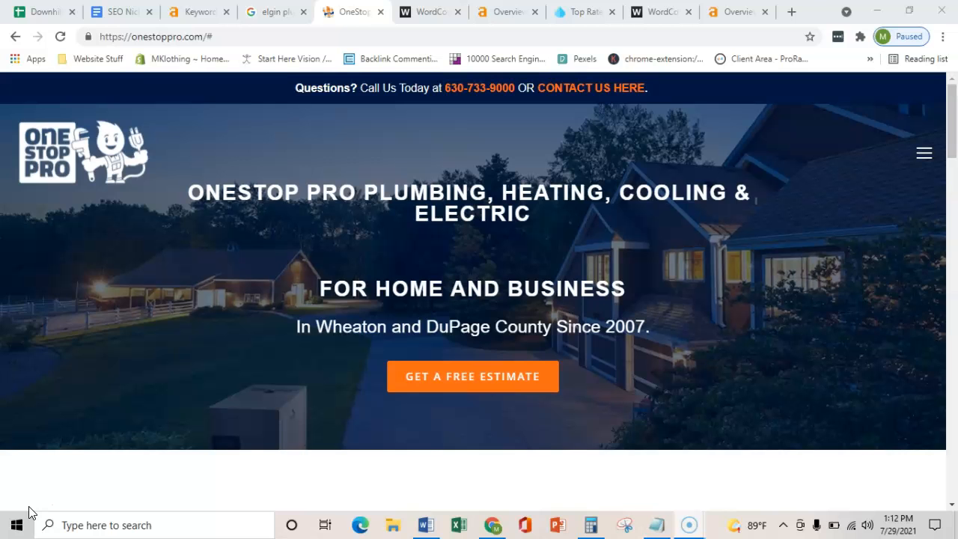
Bring up the 'elgin plumber' Google results with the local map pack.
click(274, 12)
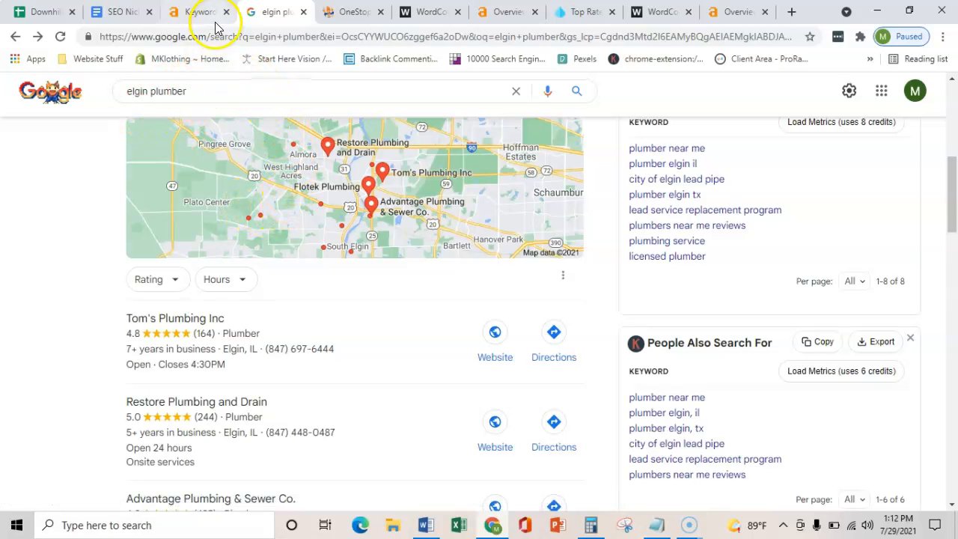
Compare the Ahrefs elgin plumber keyword volumes with the notes' 620 total.
click(198, 12)
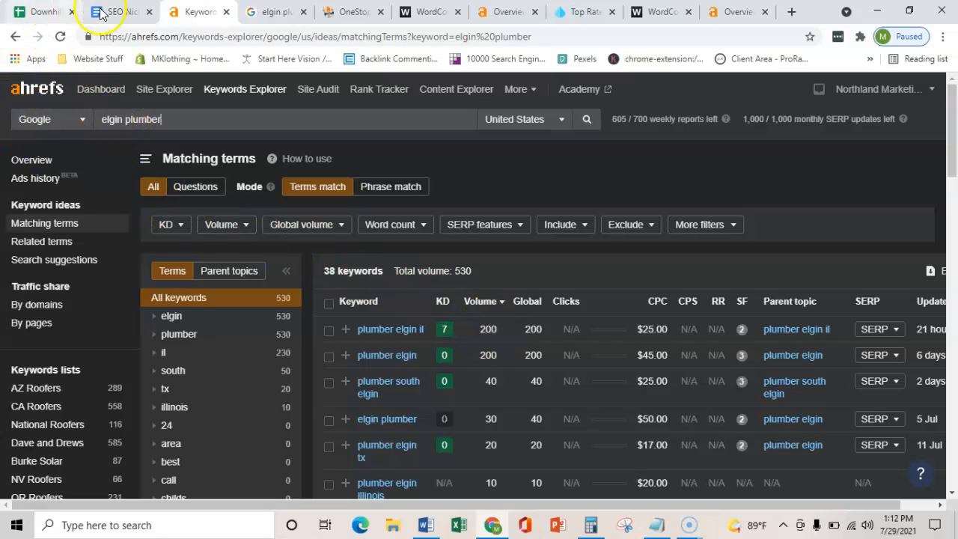
click(113, 12)
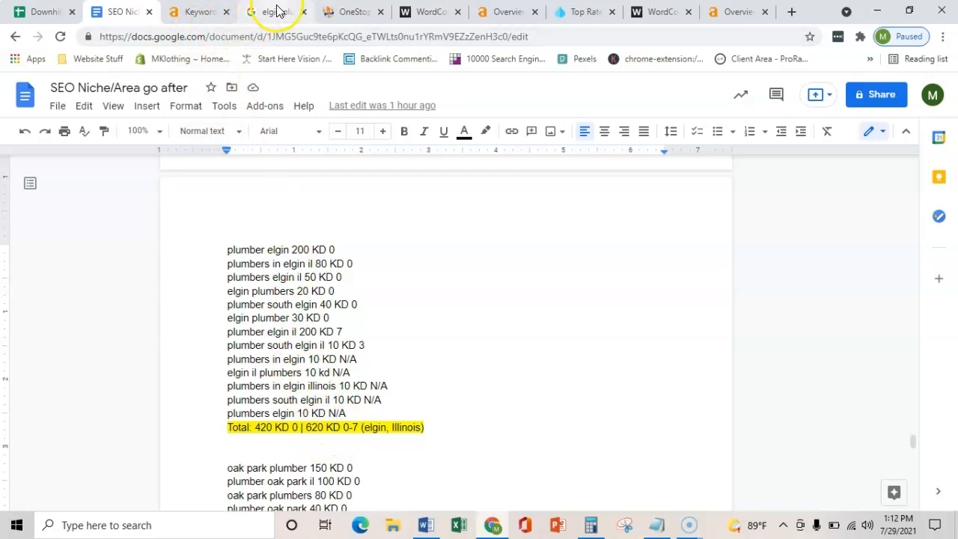
click(274, 12)
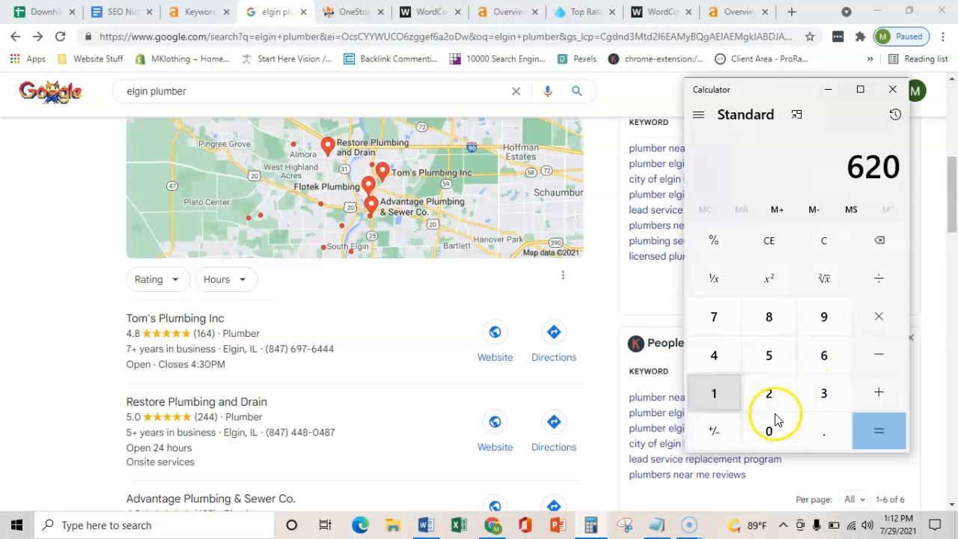
Chain 620 × 0.2 × 0.4 × 0.5 in Calculator to get 24.8.
scroll(down, 3)
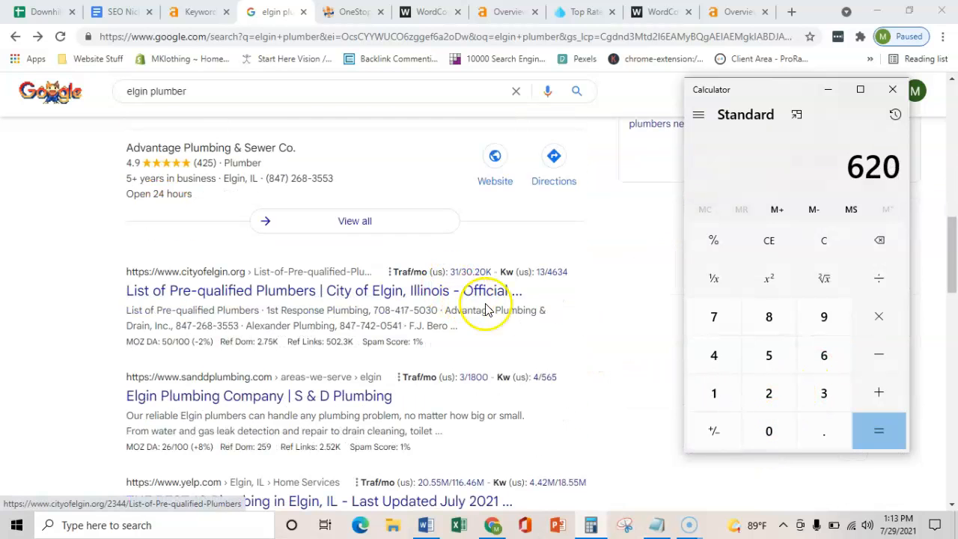
mouse_move(554, 297)
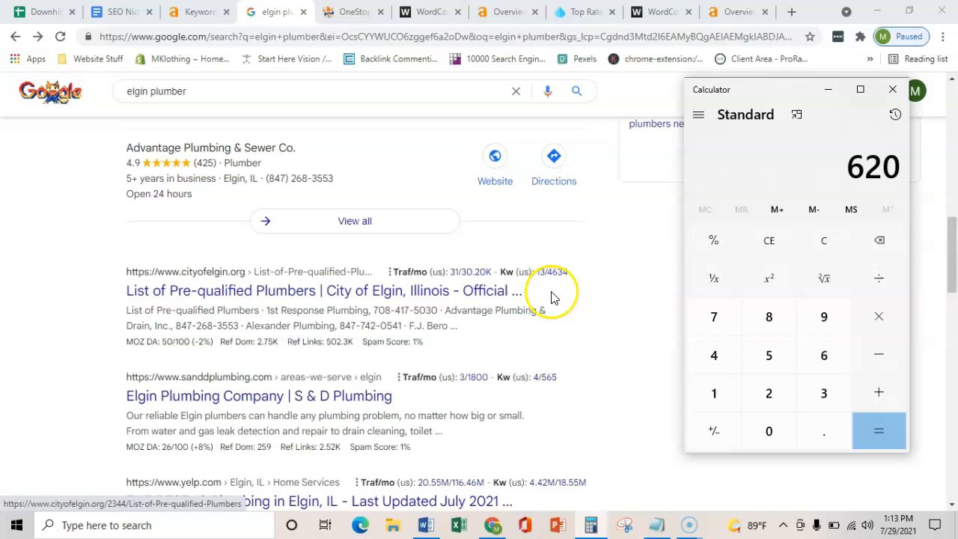
click(879, 316)
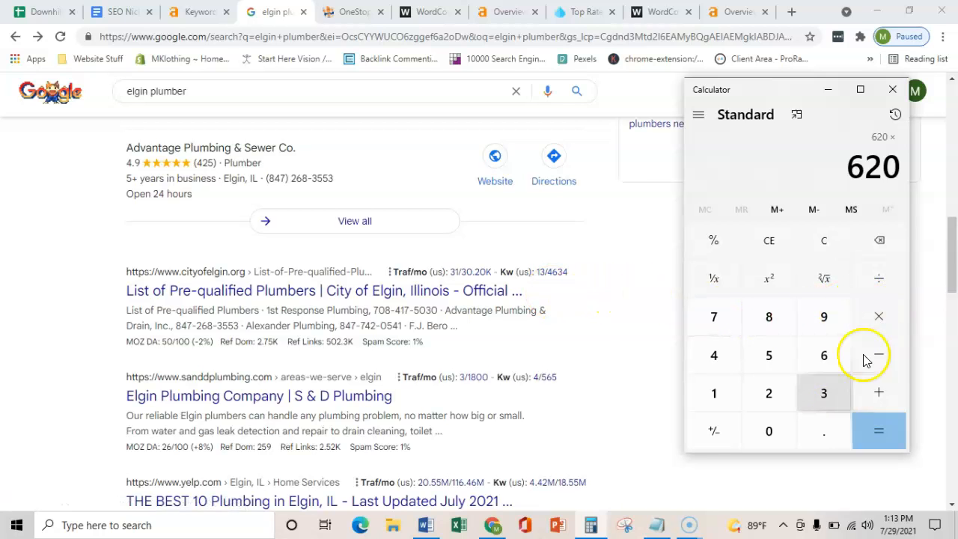
click(879, 431)
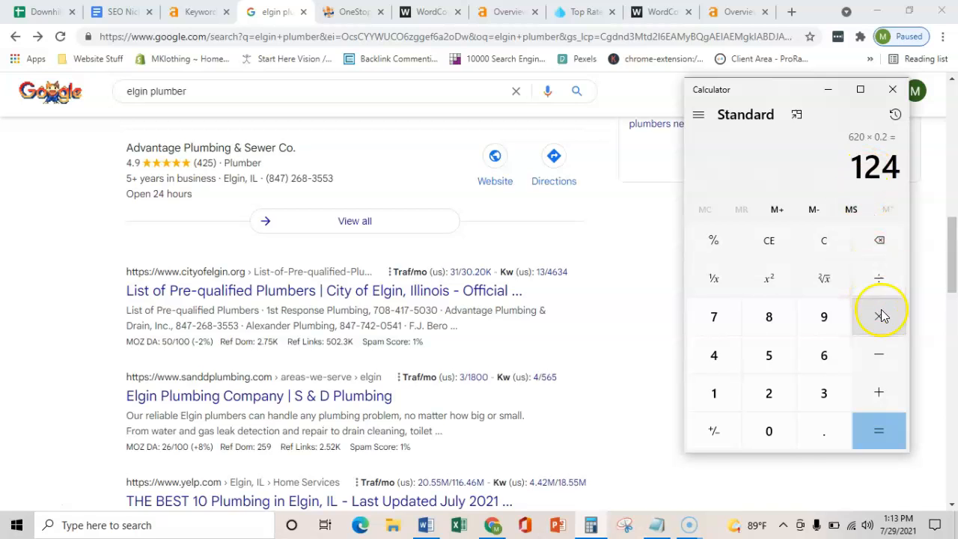
click(879, 316)
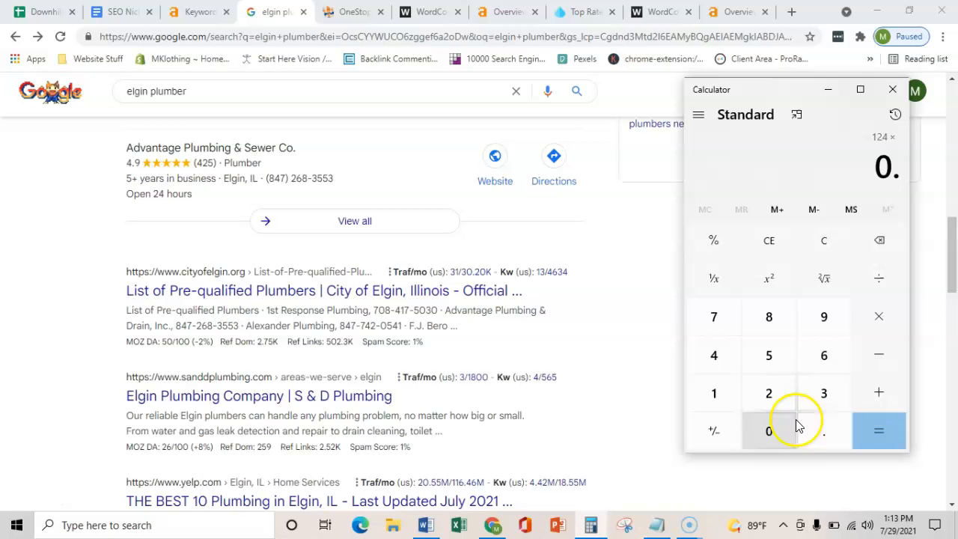
click(879, 431)
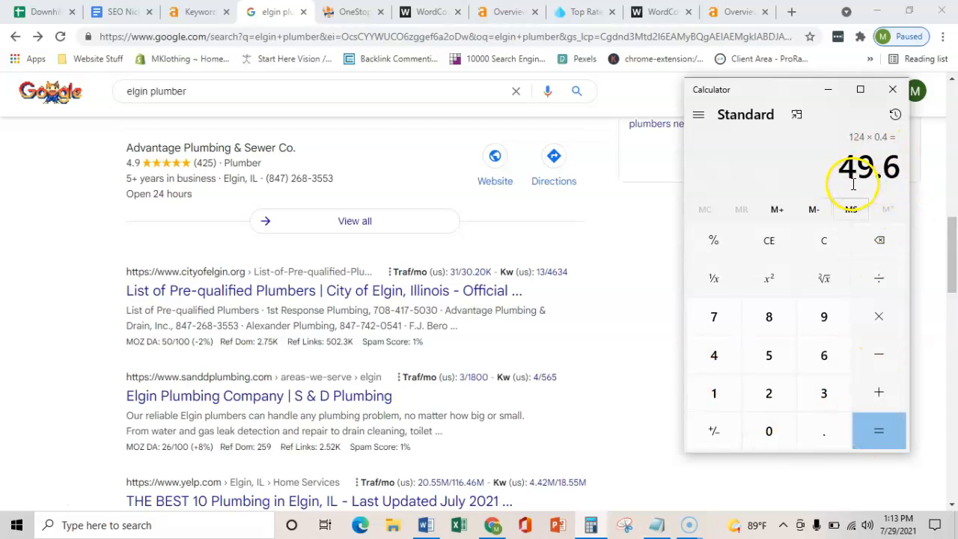
click(879, 316)
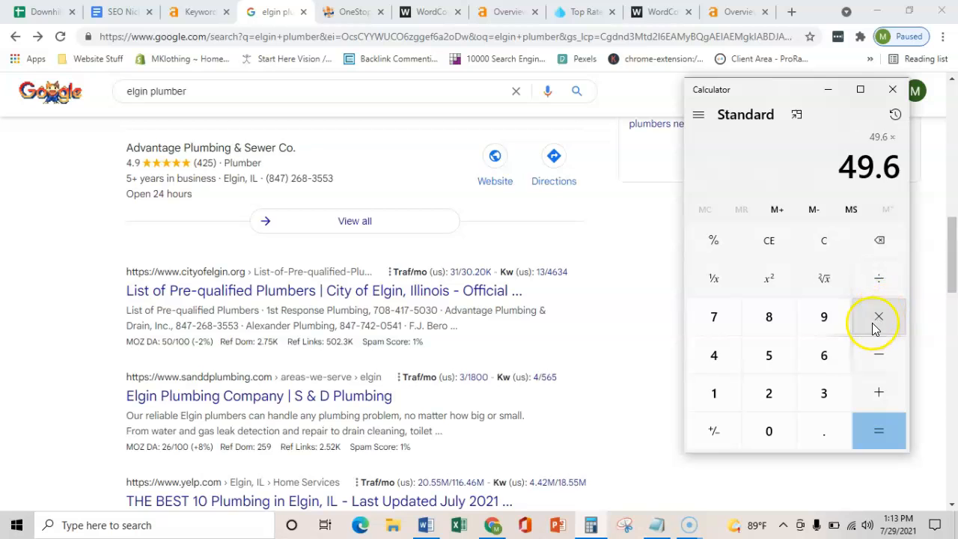
click(879, 431)
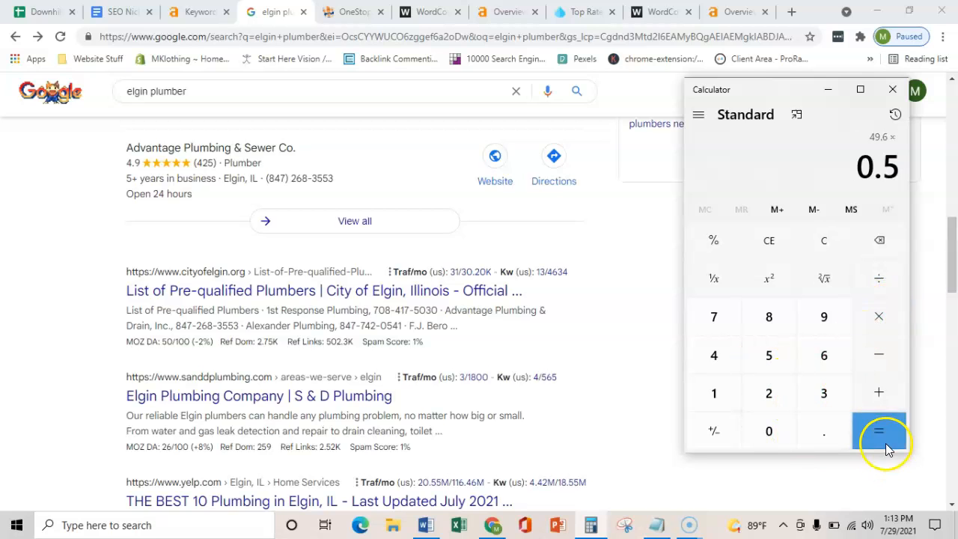
click(879, 430)
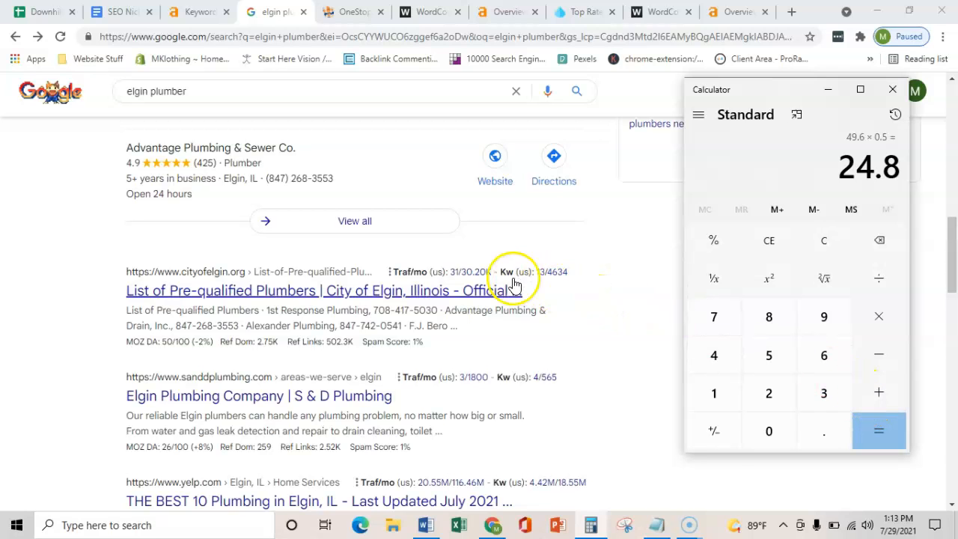
mouse_move(656, 313)
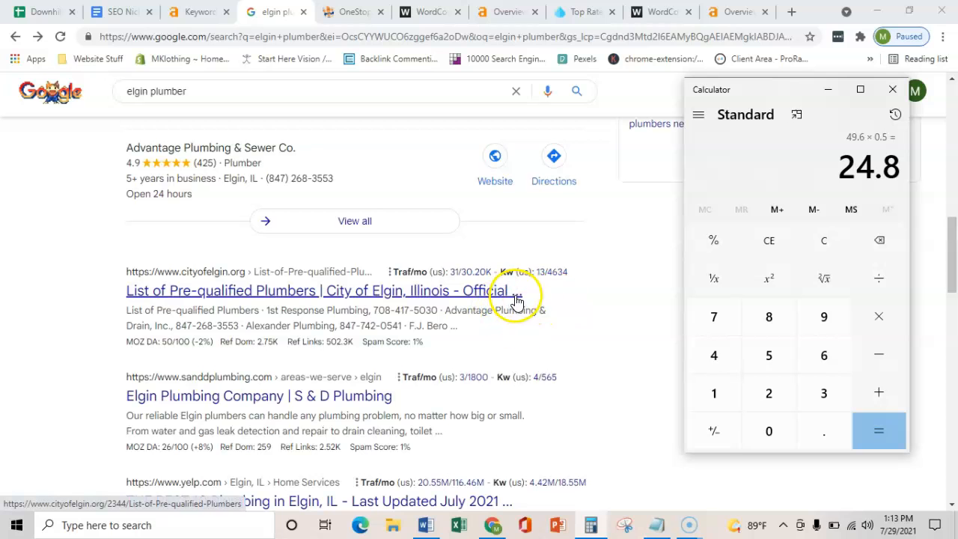
click(893, 89)
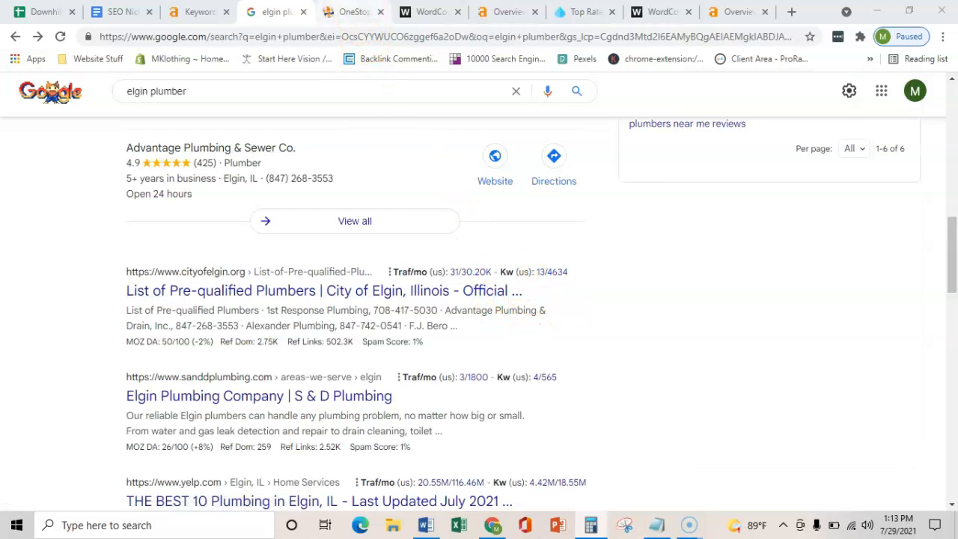
Tally the OneStop Pro homepage text in WordCounter: 426 words, 2,649 characters.
click(349, 12)
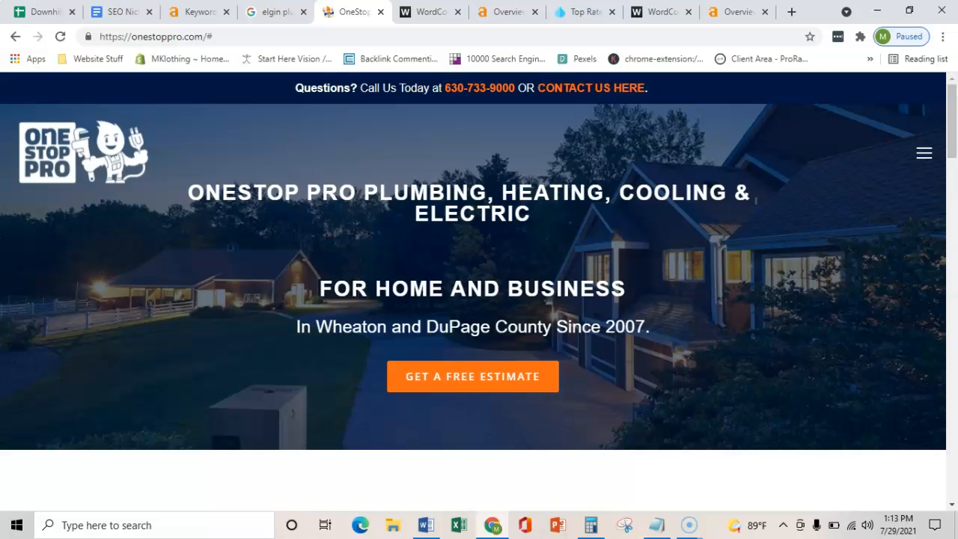
mouse_move(6, 91)
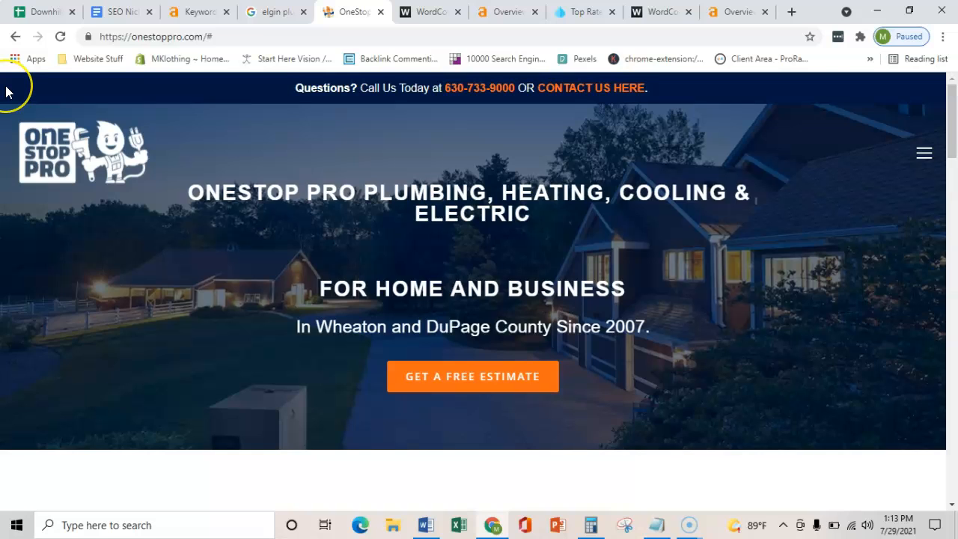
mouse_move(9, 90)
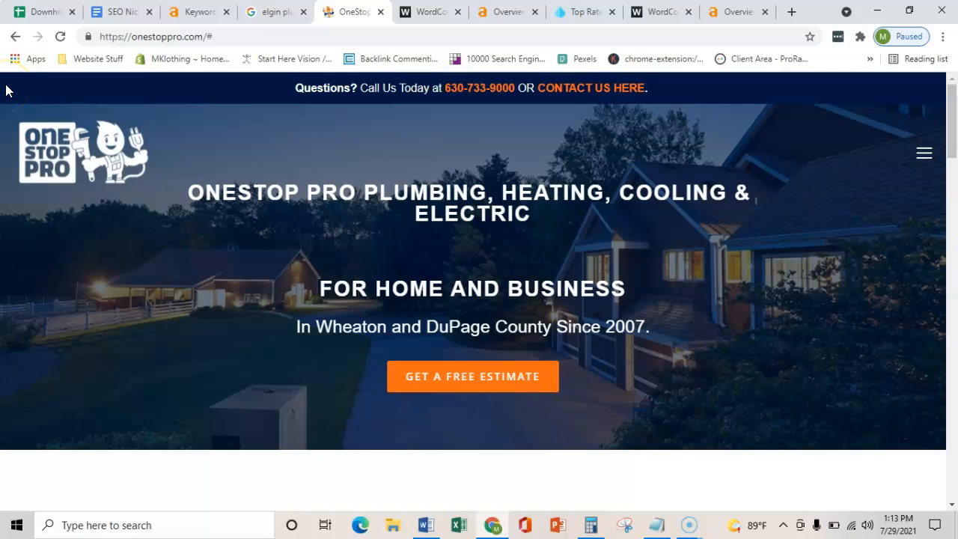
scroll(down, 3)
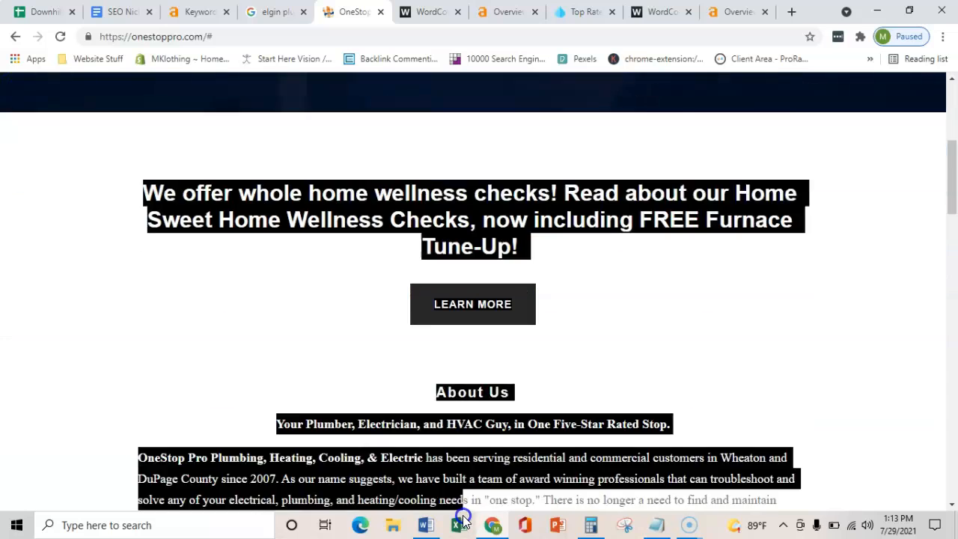
scroll(down, 3)
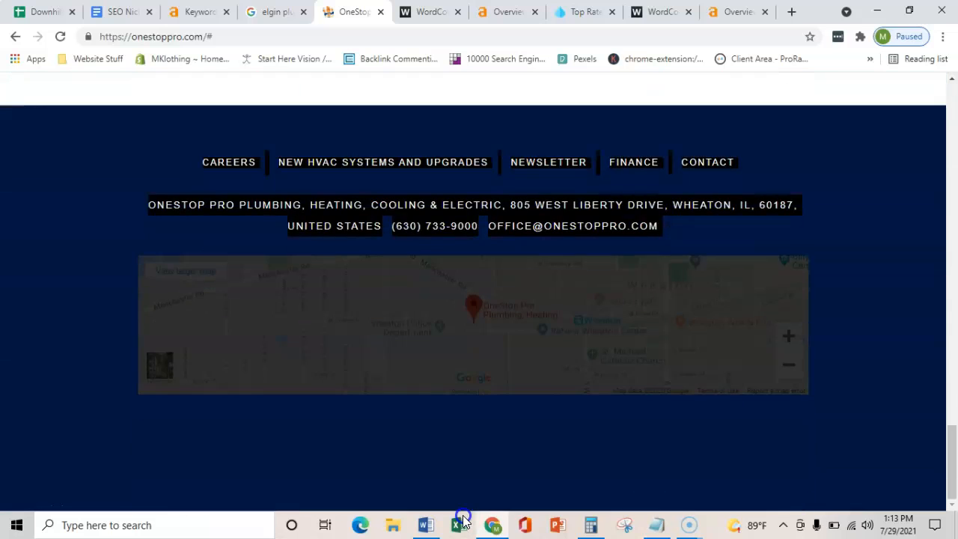
click(430, 11)
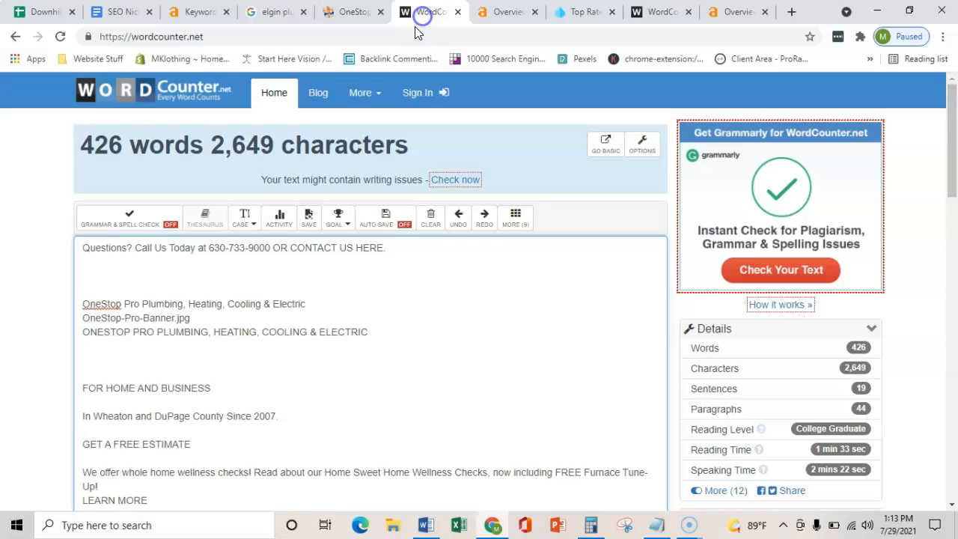
mouse_move(63, 139)
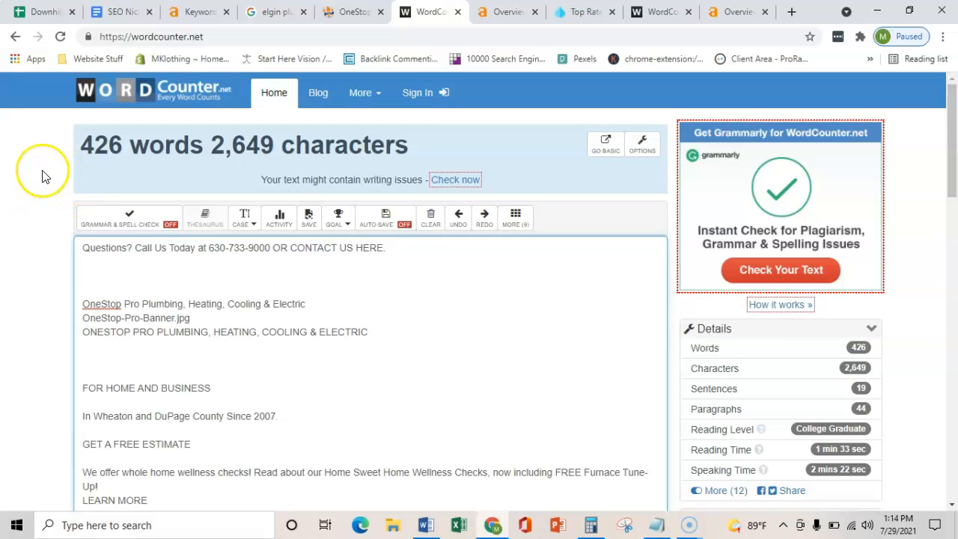
mouse_move(44, 174)
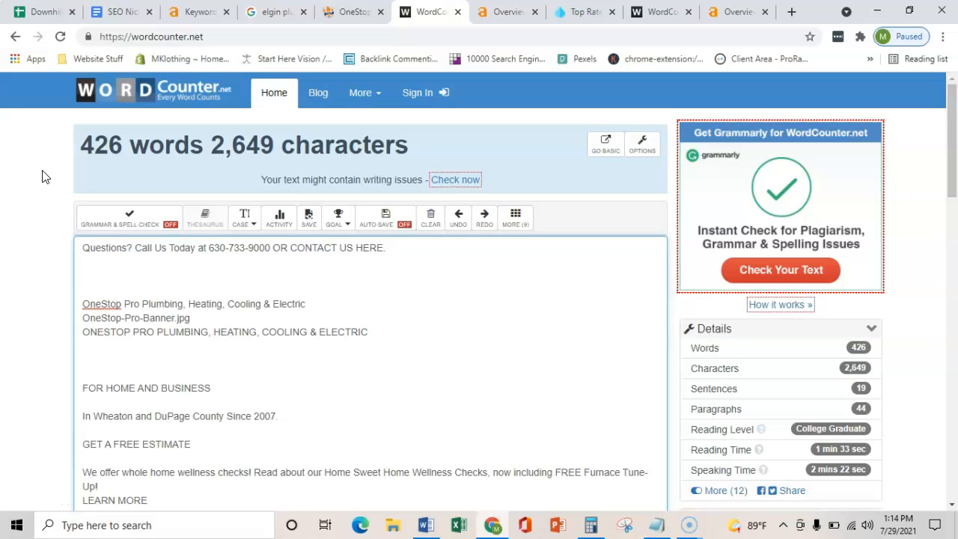
mouse_move(126, 174)
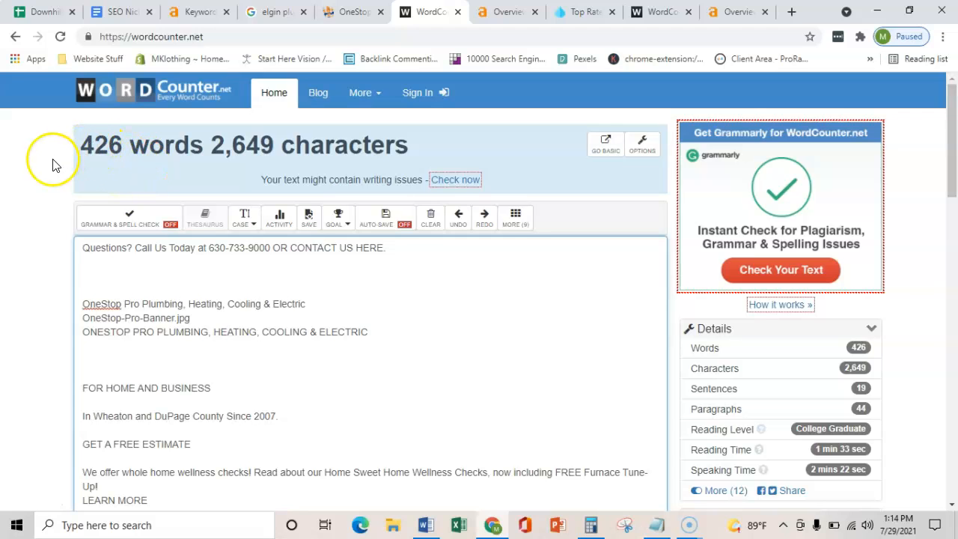
mouse_move(54, 164)
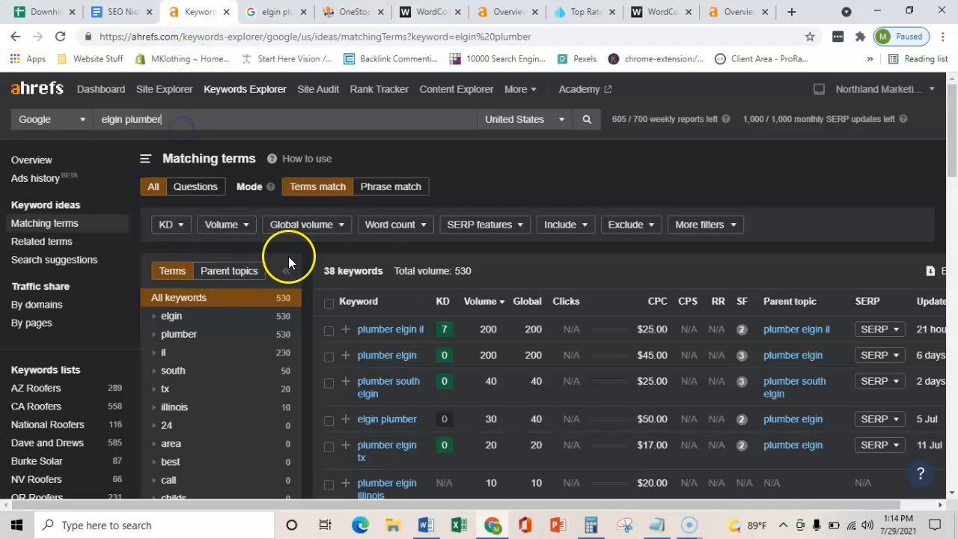
mouse_move(337, 12)
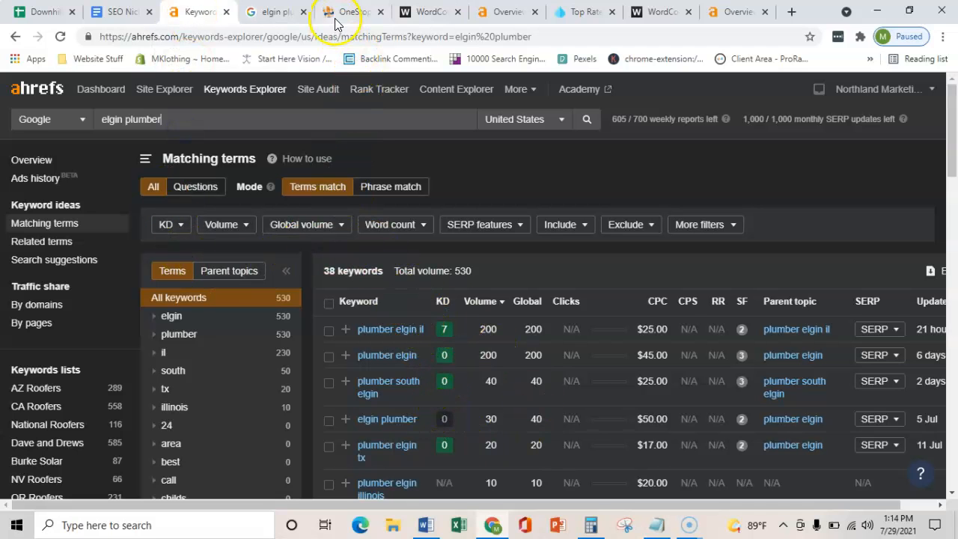
mouse_move(347, 12)
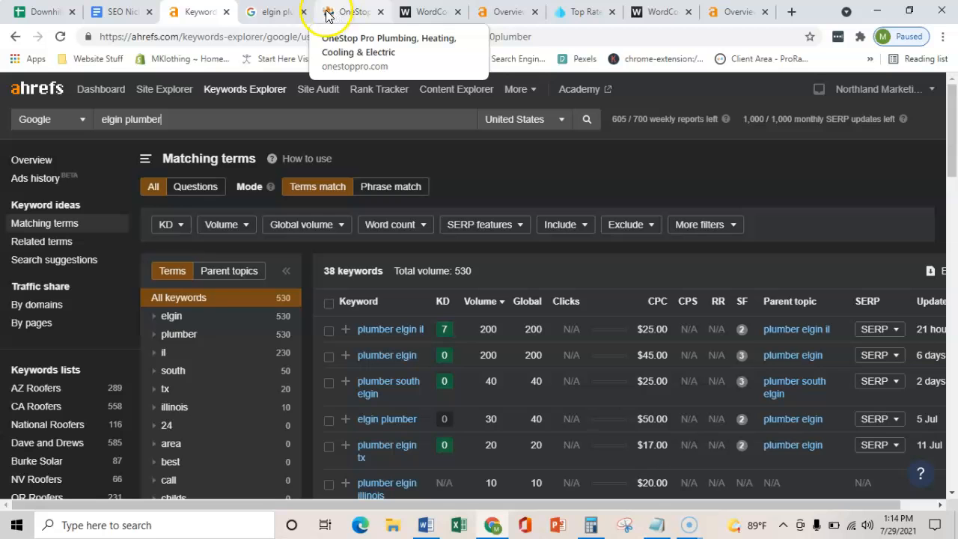
Tally Advantage Plumbing's homepage text in WordCounter: 1,282 words, 7,398 characters.
click(269, 12)
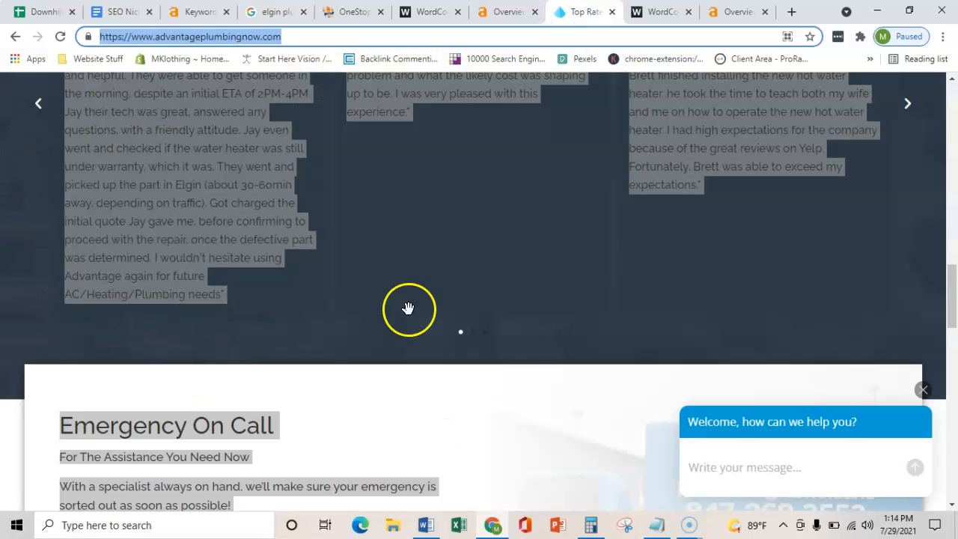
scroll(up, 3)
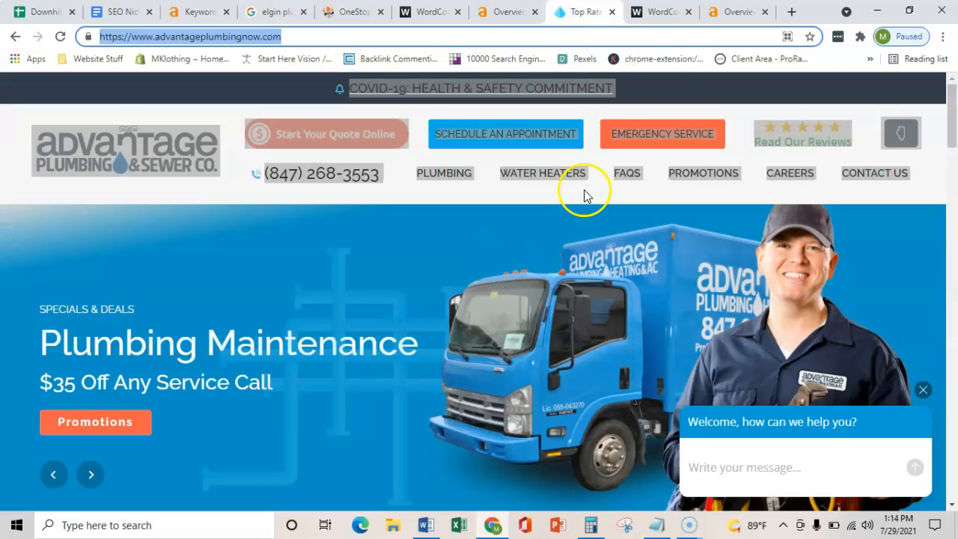
click(659, 12)
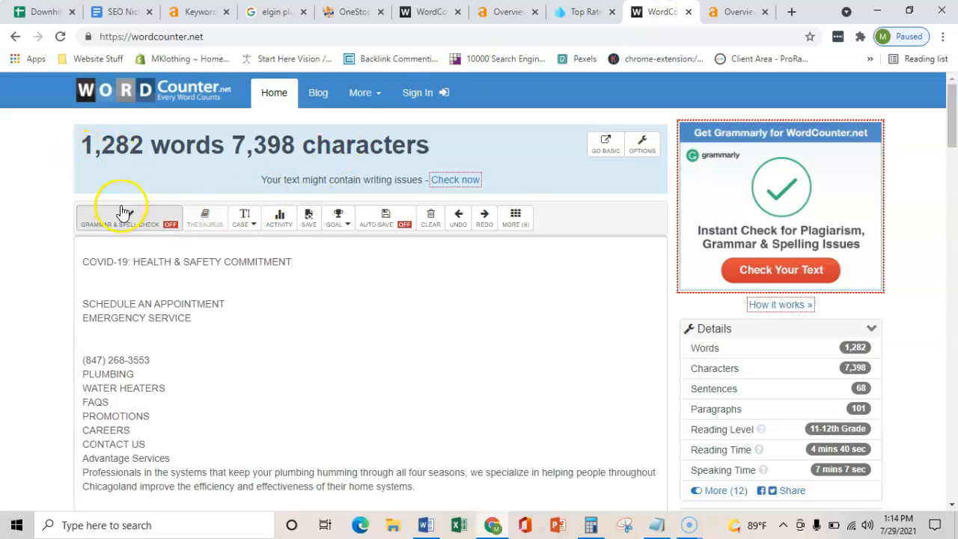
mouse_move(124, 193)
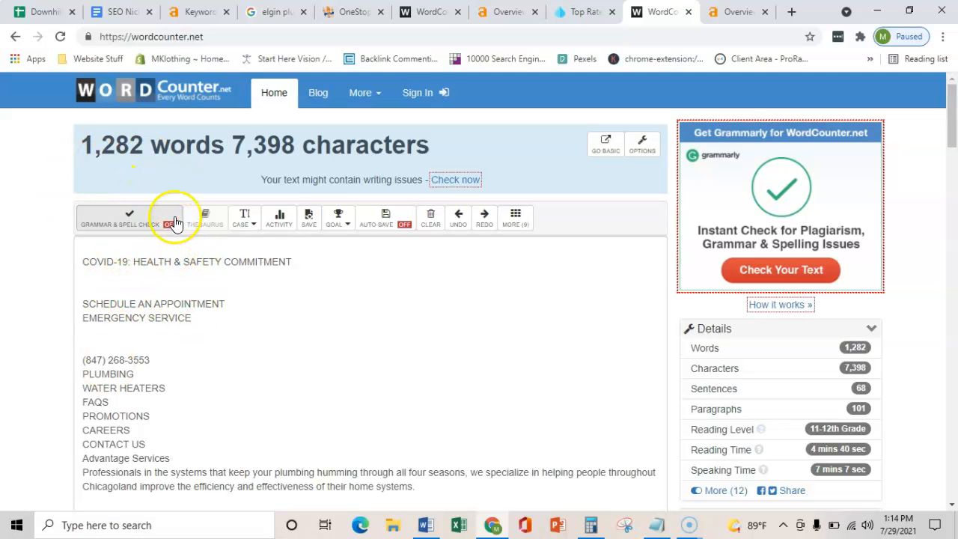
click(348, 12)
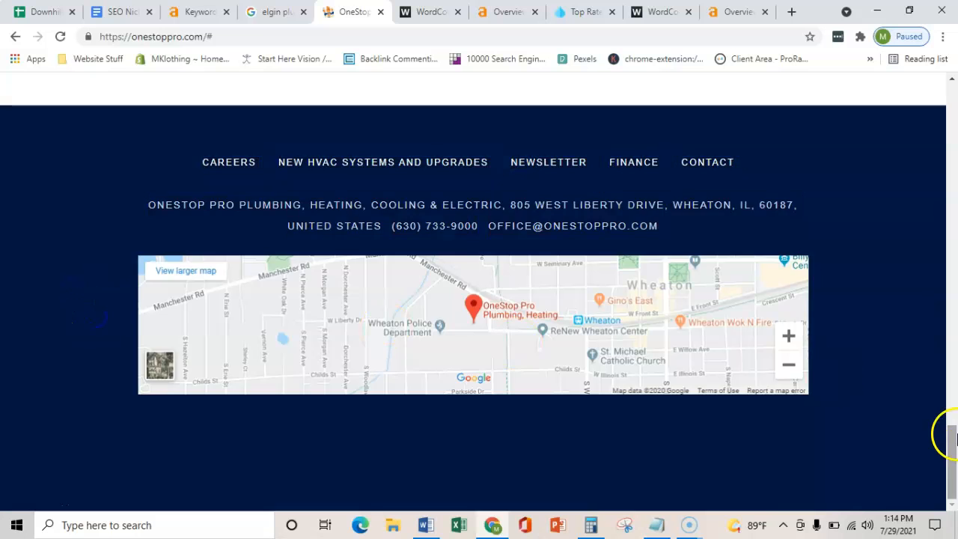
Check the OneStop Pro footer, then view Ahrefs stats: DR 2.1, 257 backlinks, 38 referring domains.
scroll(up, 3)
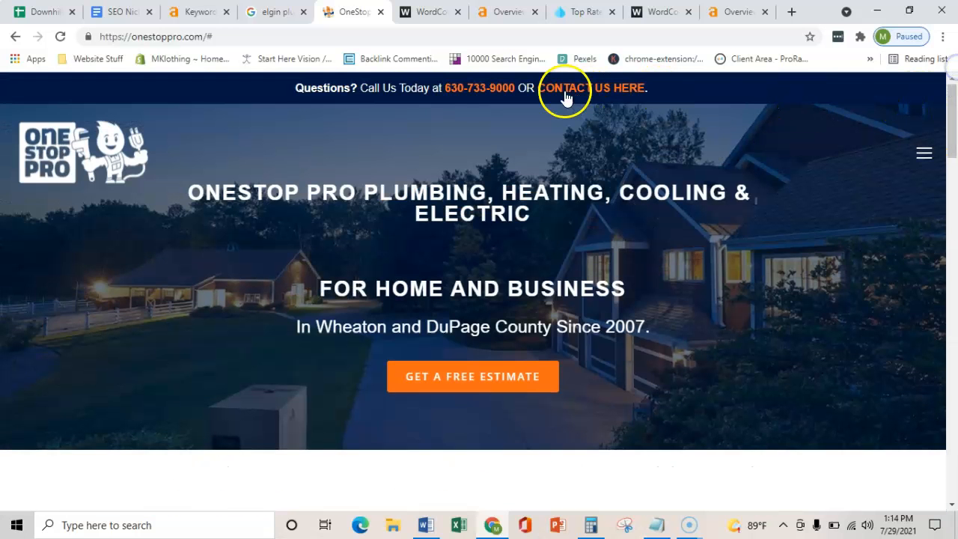
mouse_move(451, 140)
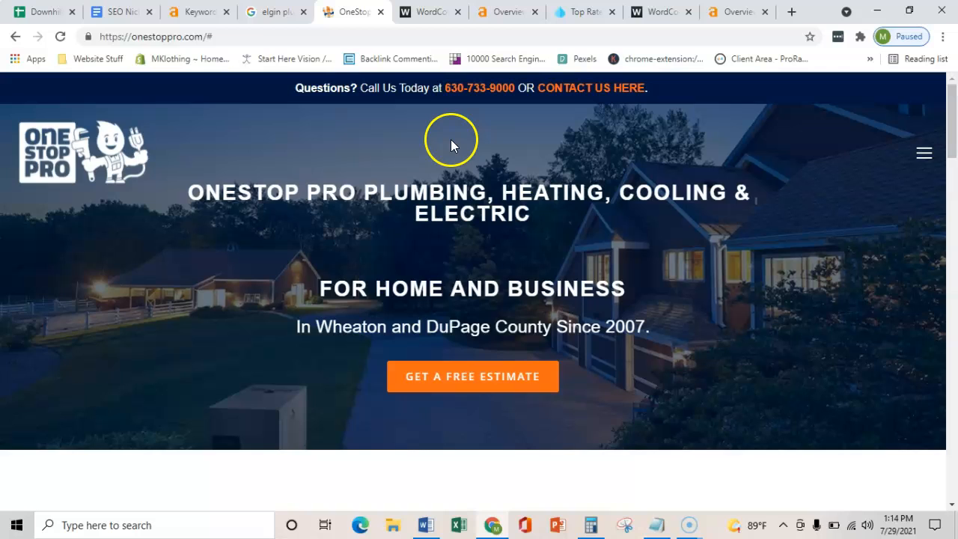
mouse_move(395, 135)
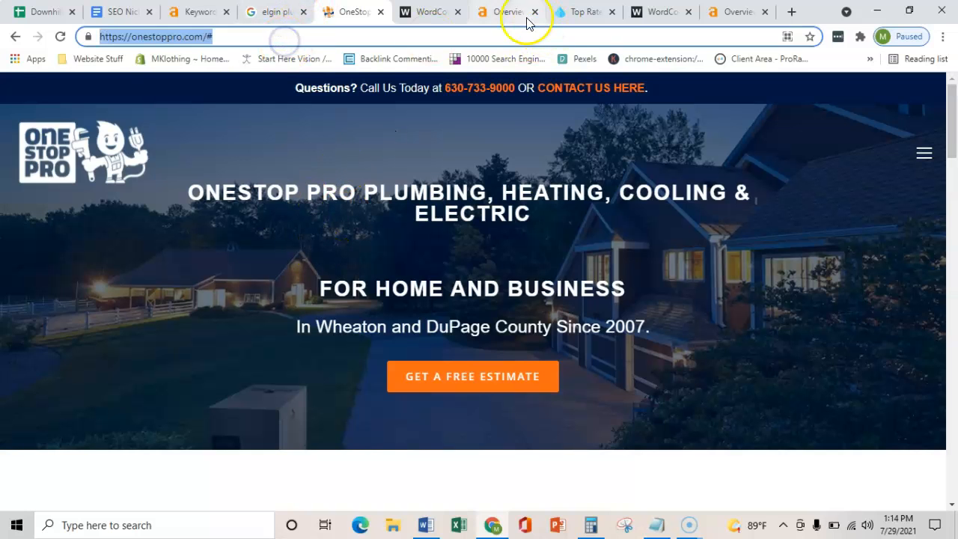
click(505, 12)
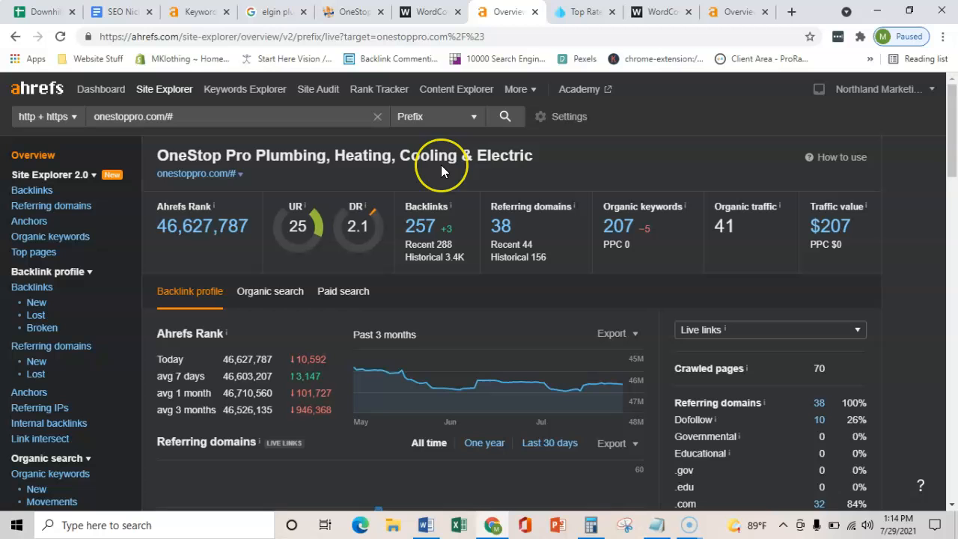
mouse_move(415, 203)
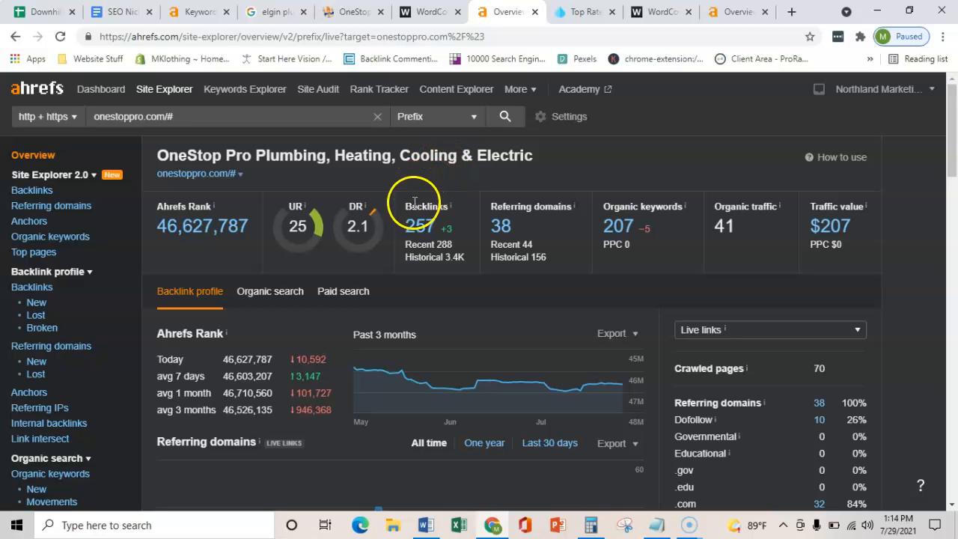
mouse_move(500, 225)
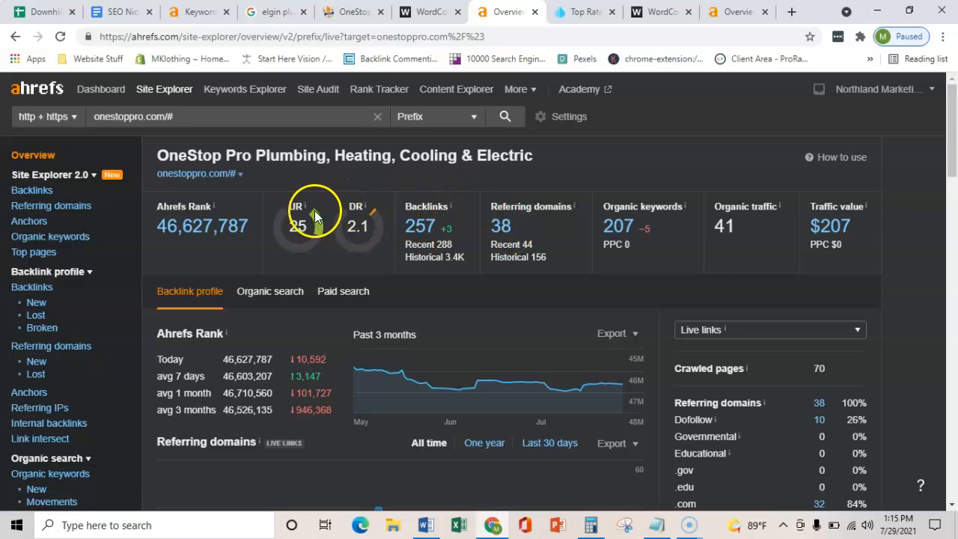
mouse_move(348, 224)
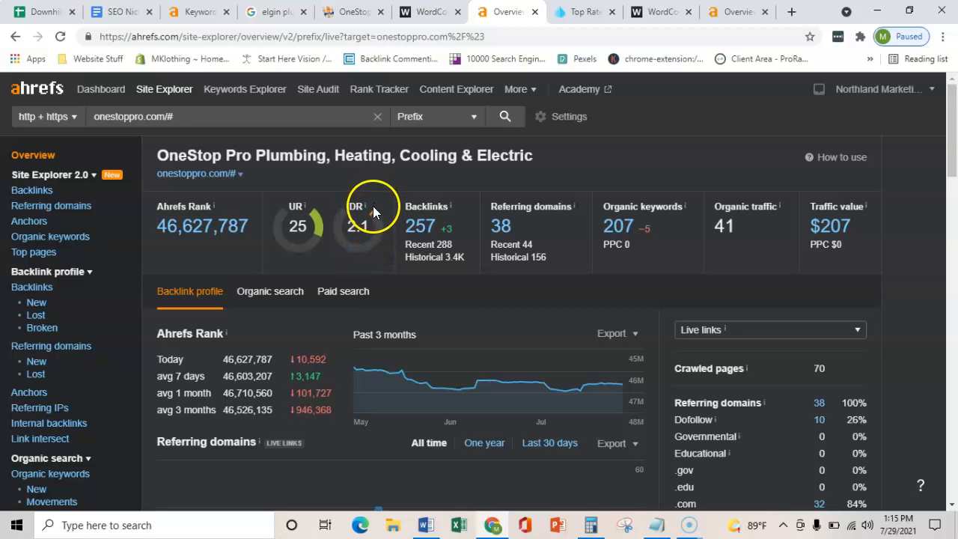
mouse_move(530, 217)
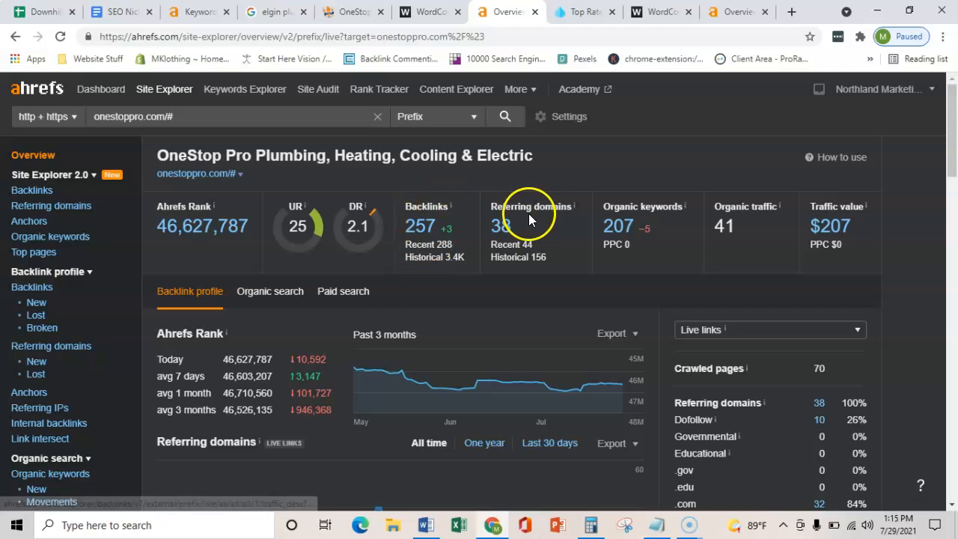
mouse_move(503, 226)
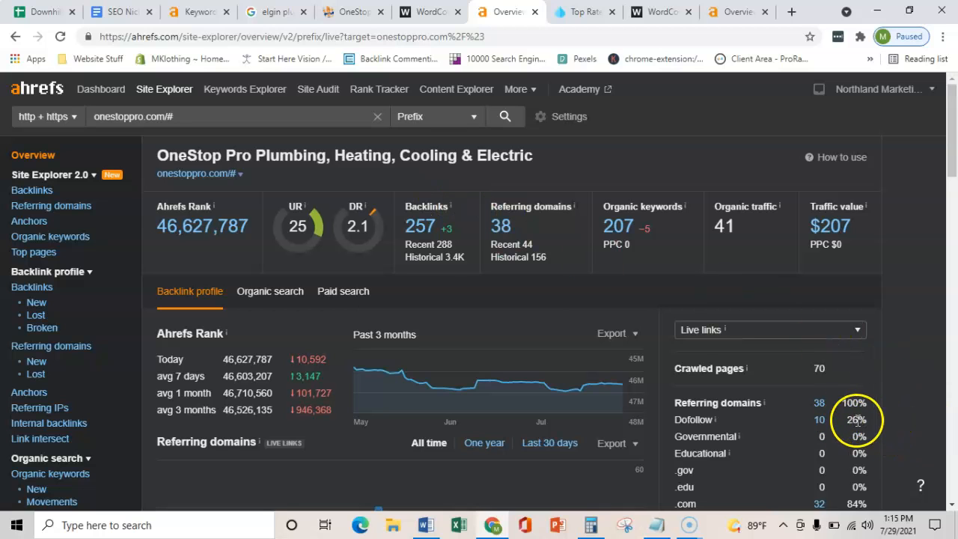
mouse_move(292, 224)
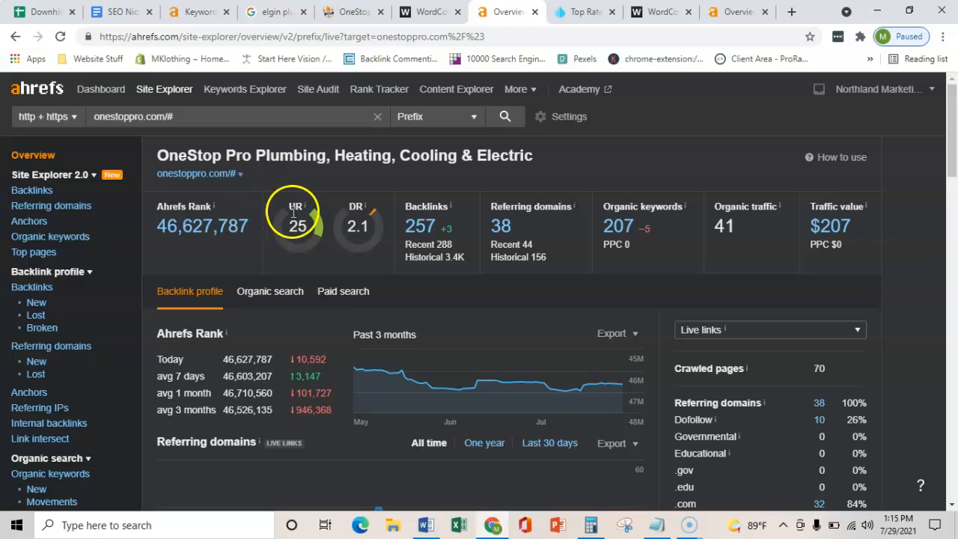
mouse_move(347, 202)
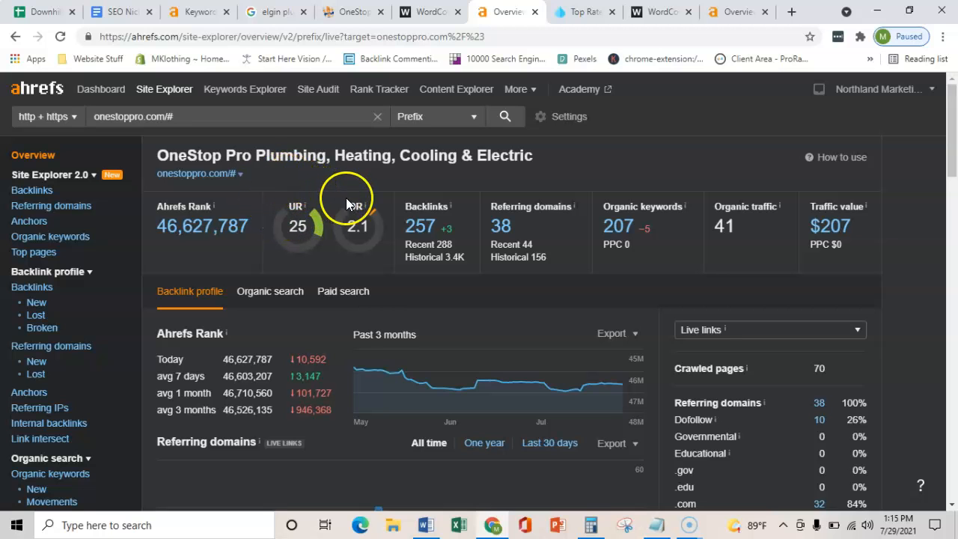
mouse_move(163, 173)
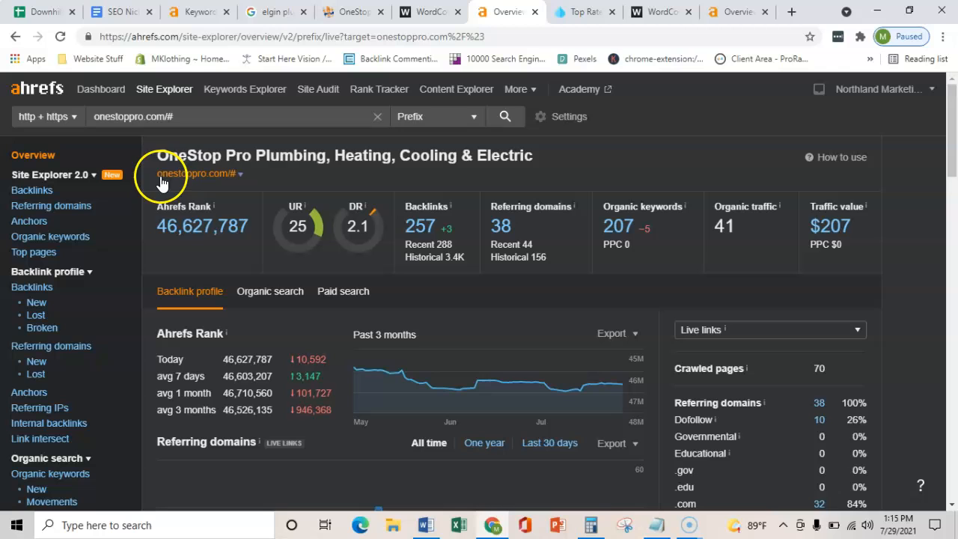
mouse_move(262, 186)
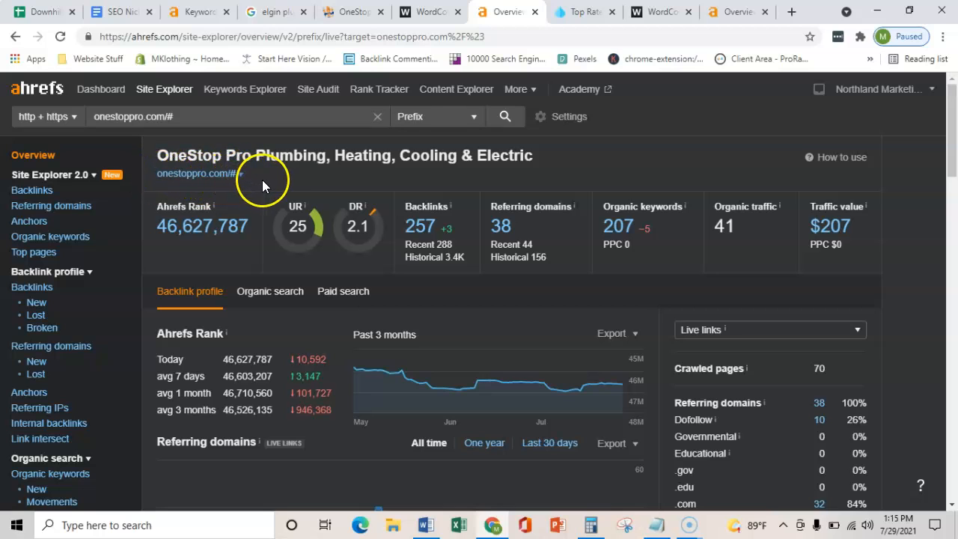
mouse_move(281, 176)
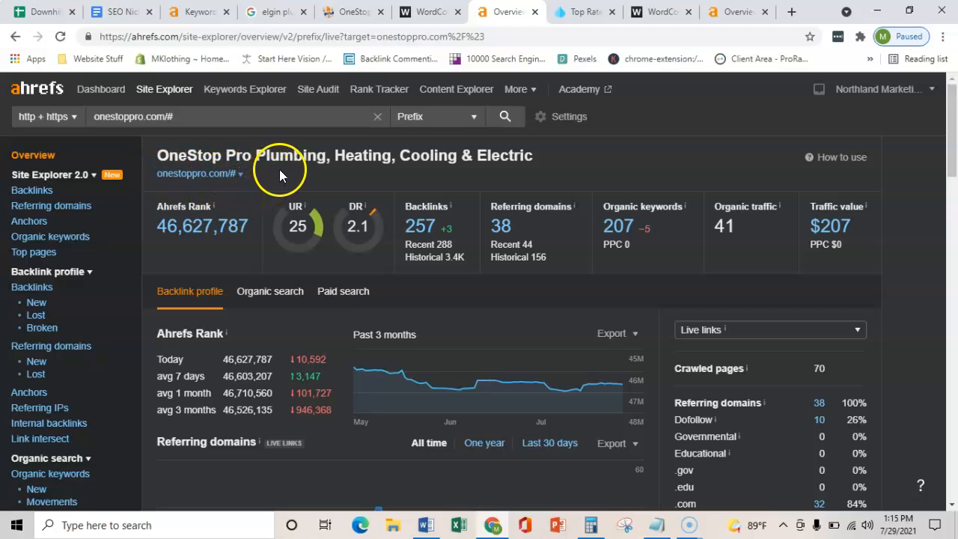
mouse_move(296, 184)
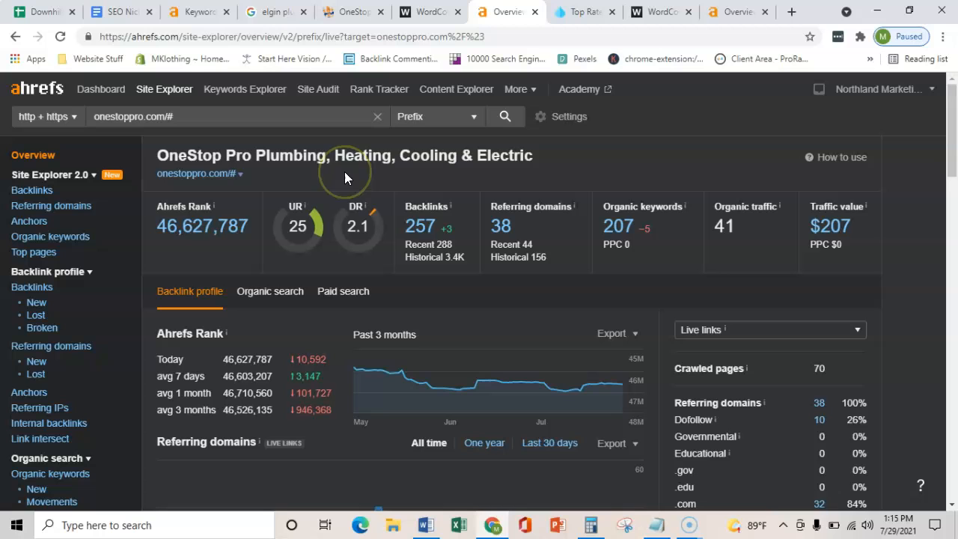
mouse_move(375, 169)
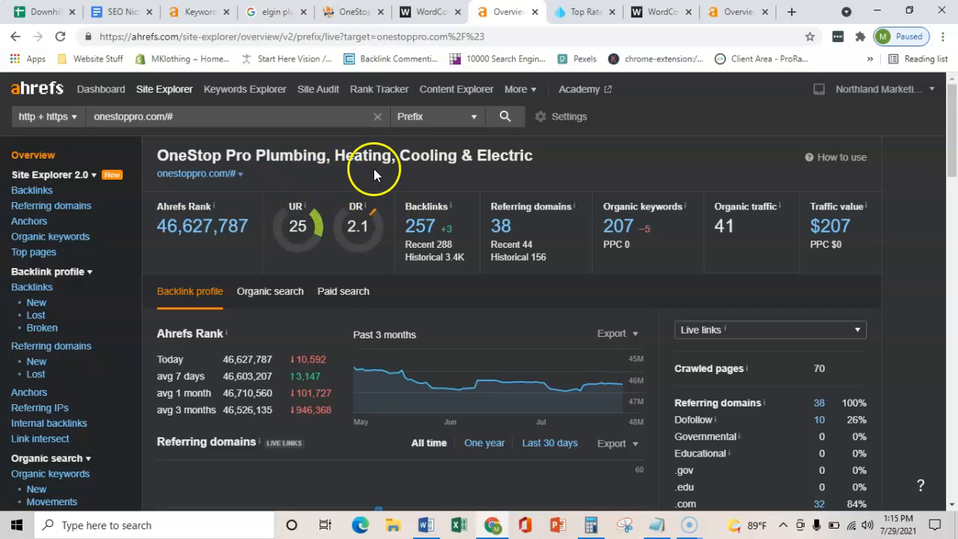
mouse_move(270, 184)
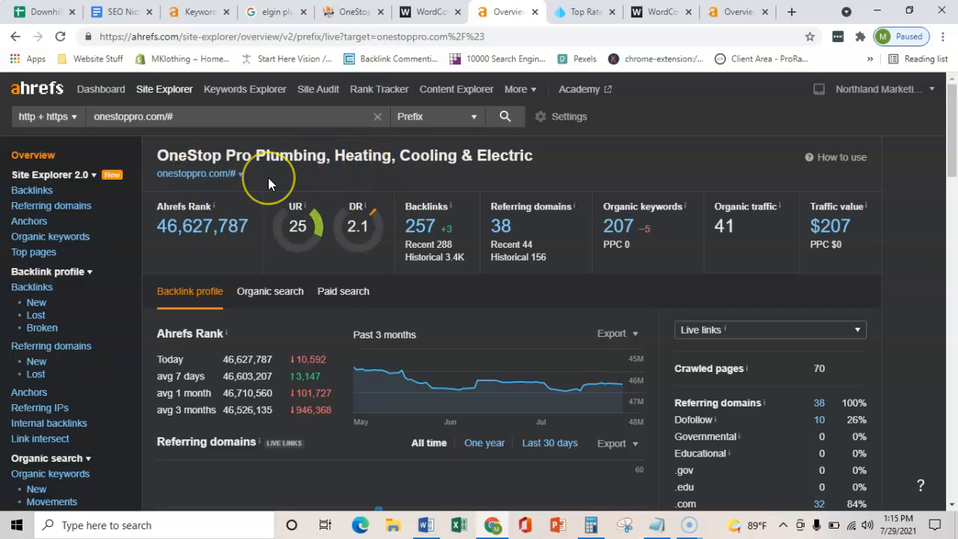
mouse_move(337, 228)
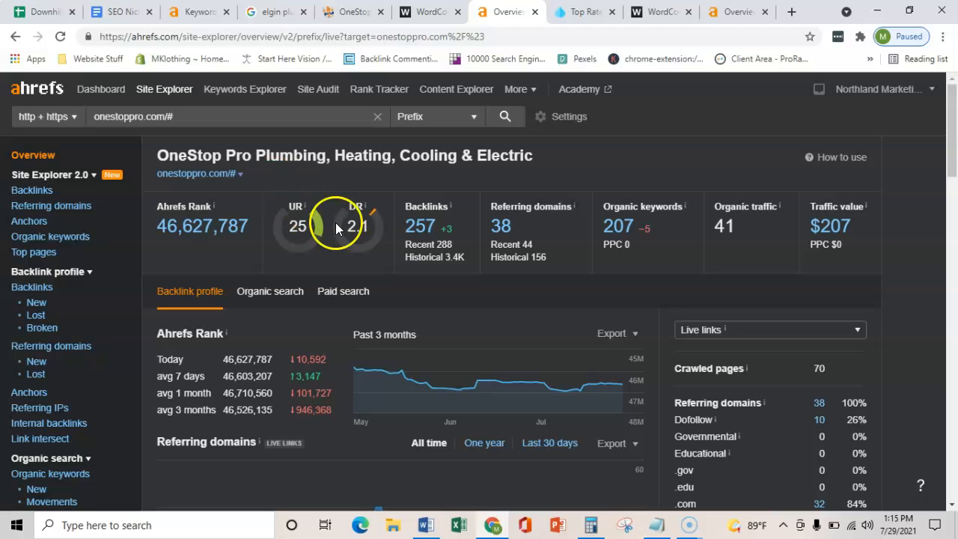
mouse_move(373, 235)
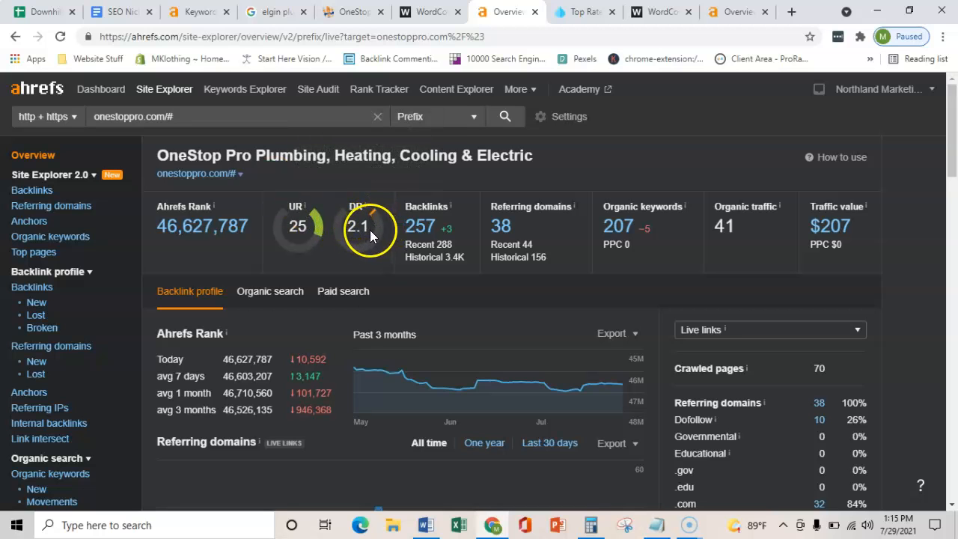
mouse_move(374, 259)
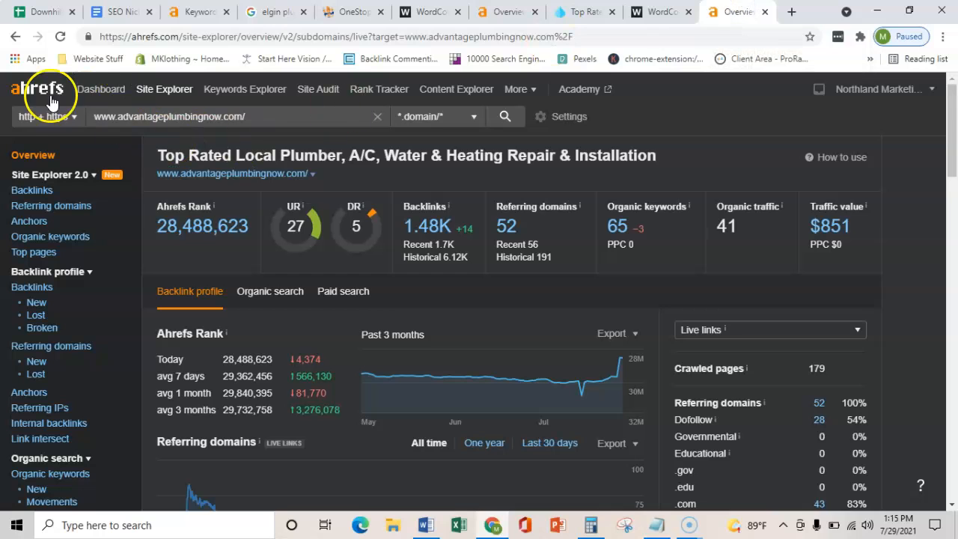
mouse_move(498, 229)
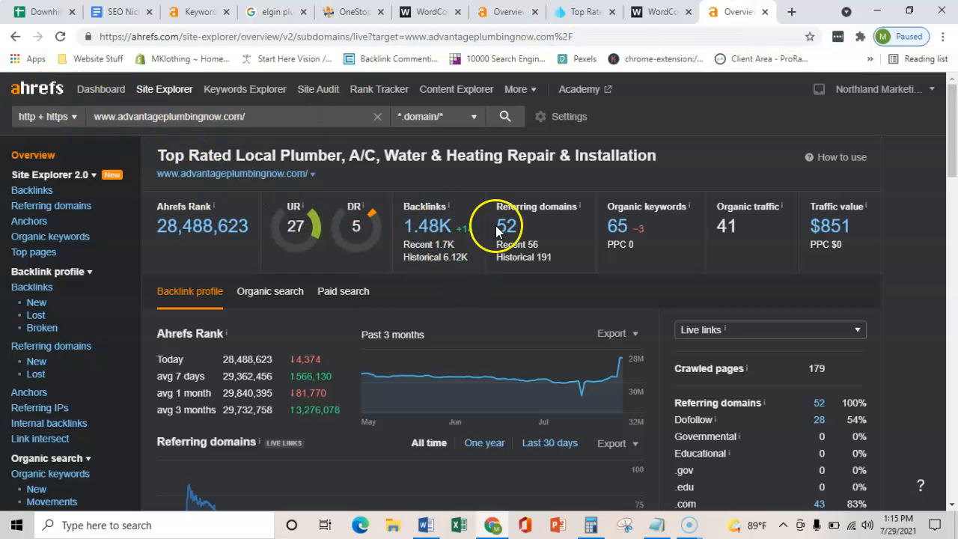
mouse_move(404, 259)
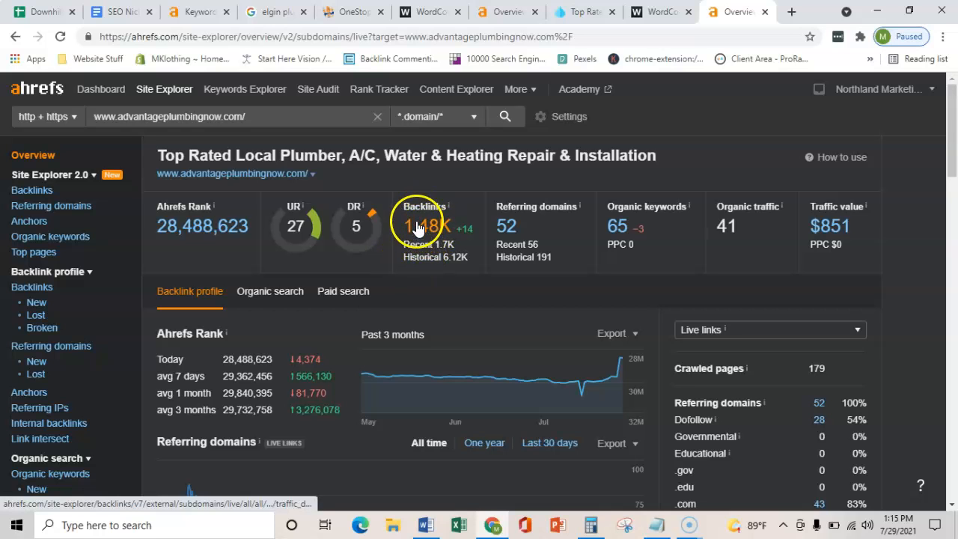
mouse_move(315, 221)
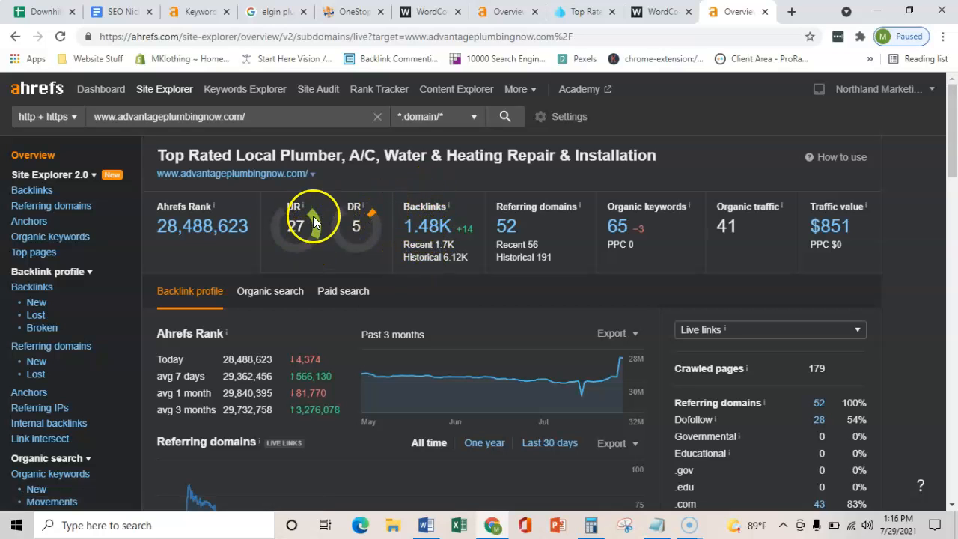
mouse_move(441, 231)
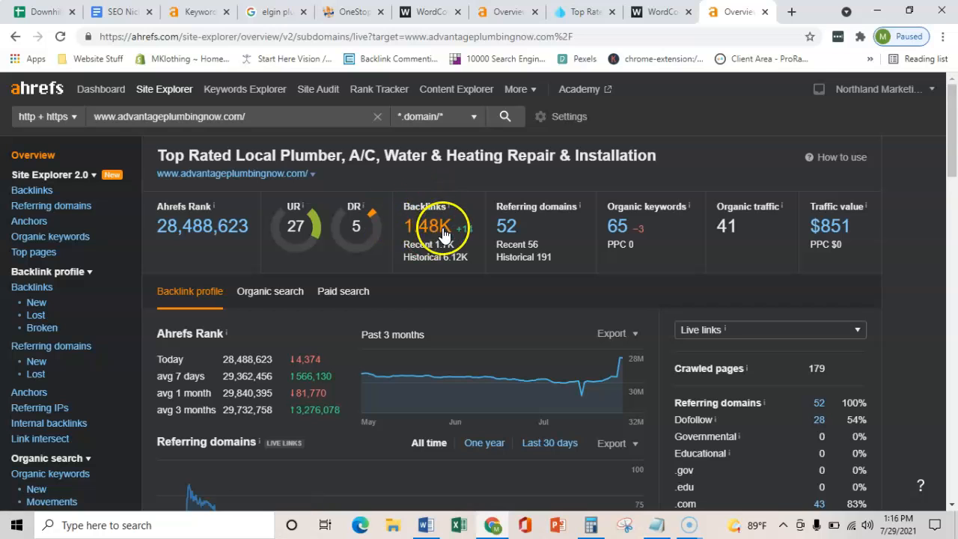
mouse_move(543, 181)
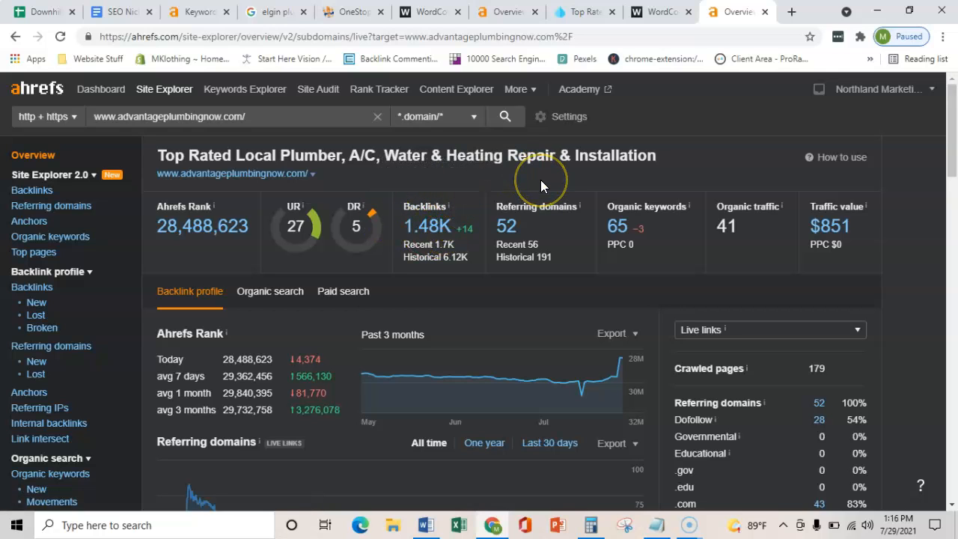
mouse_move(490, 185)
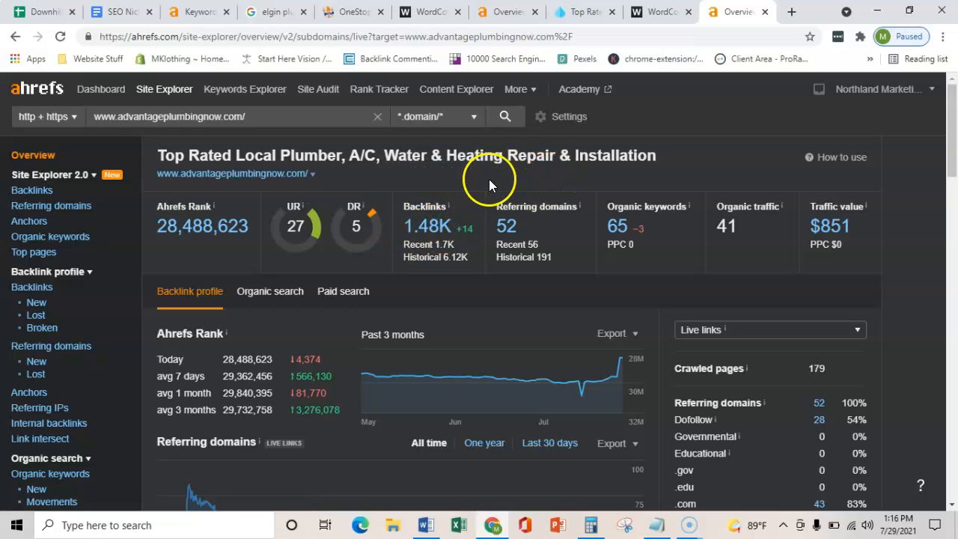
mouse_move(453, 233)
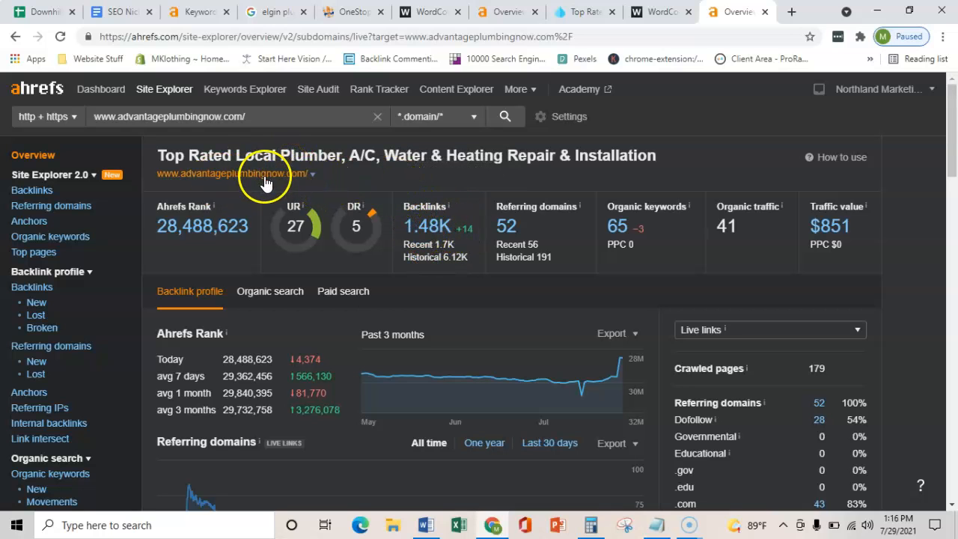
mouse_move(375, 180)
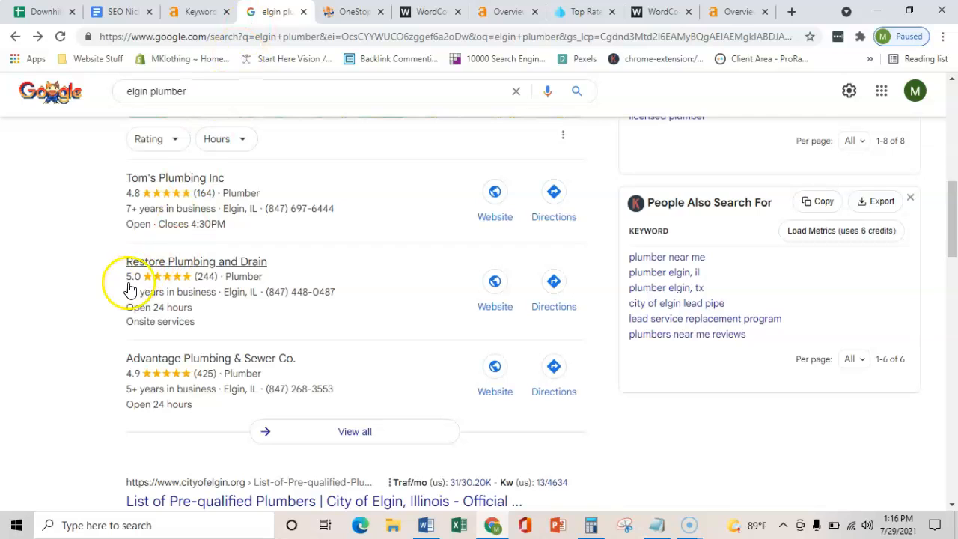
mouse_move(60, 331)
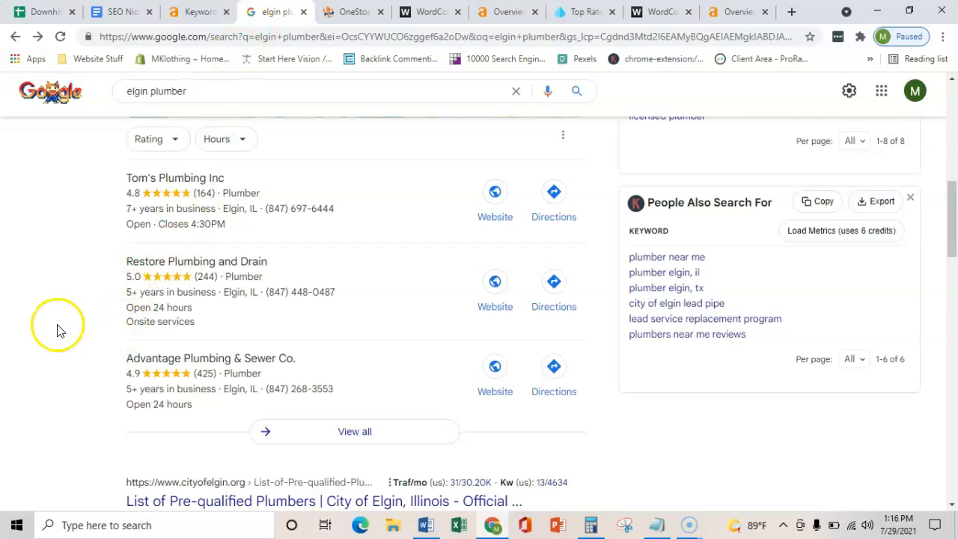
mouse_move(209, 359)
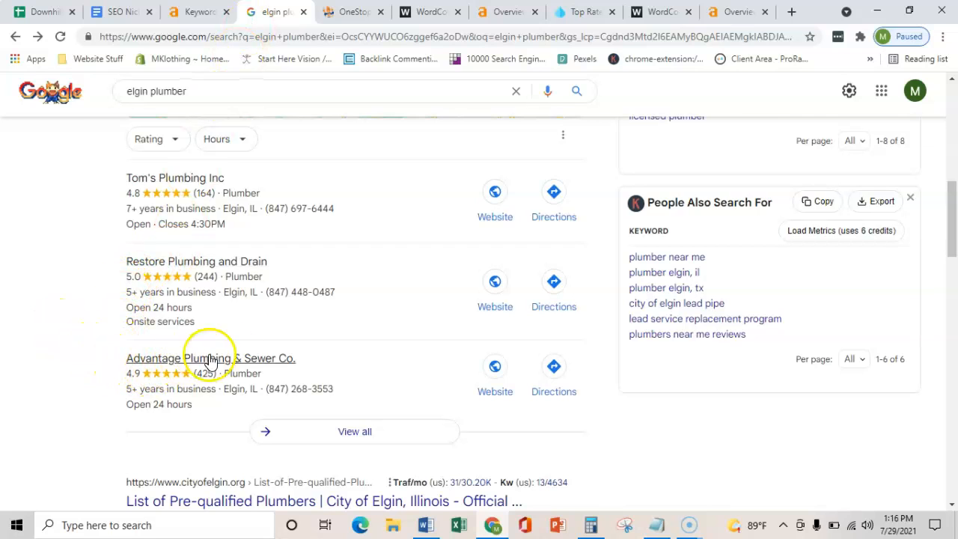
mouse_move(34, 375)
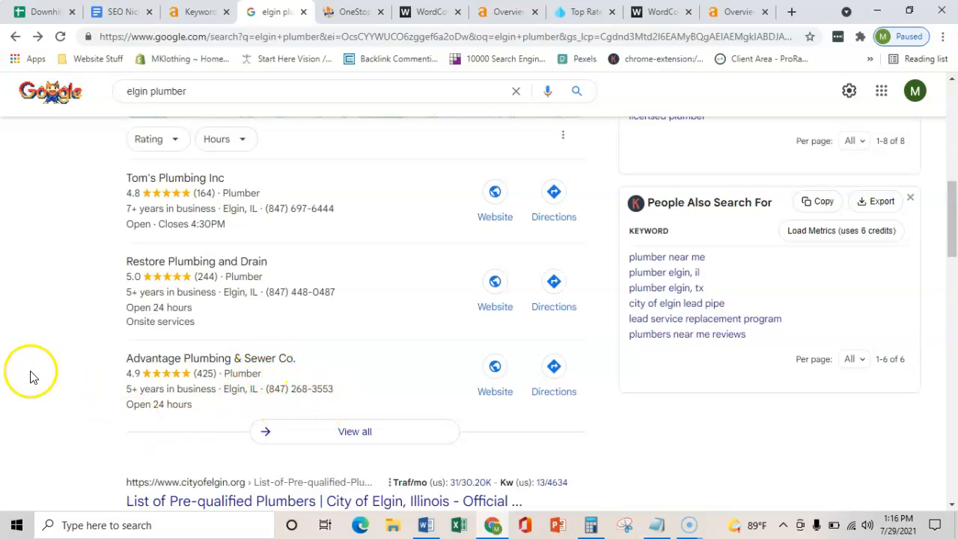
mouse_move(26, 372)
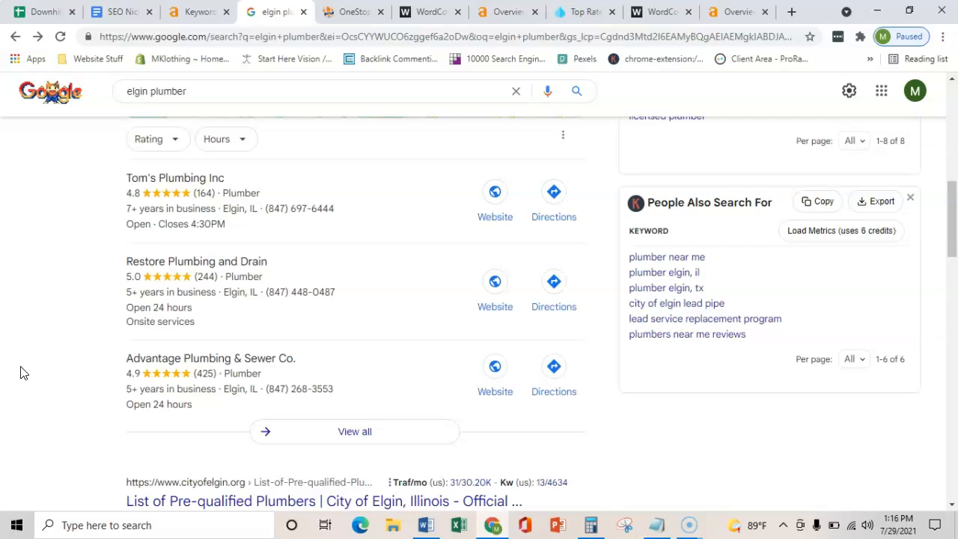
mouse_move(334, 139)
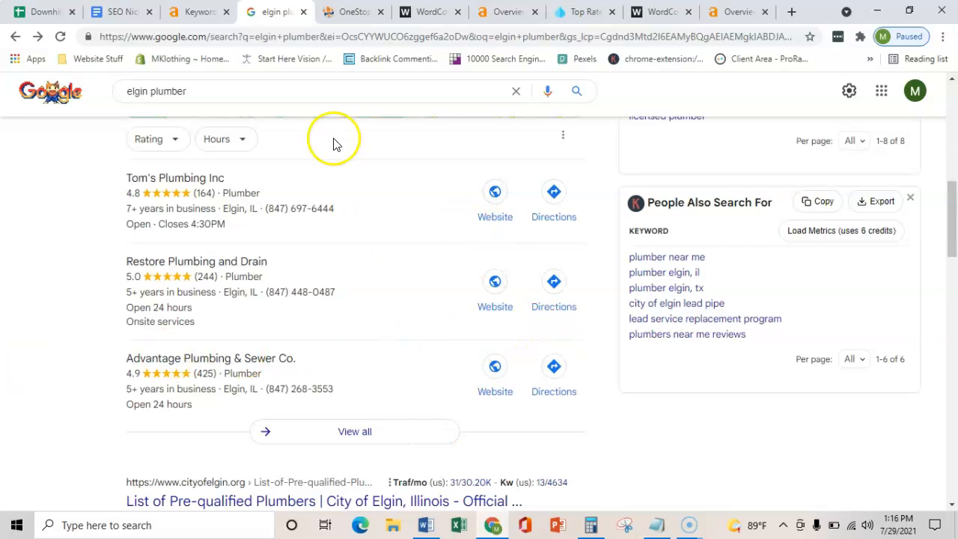
mouse_move(397, 232)
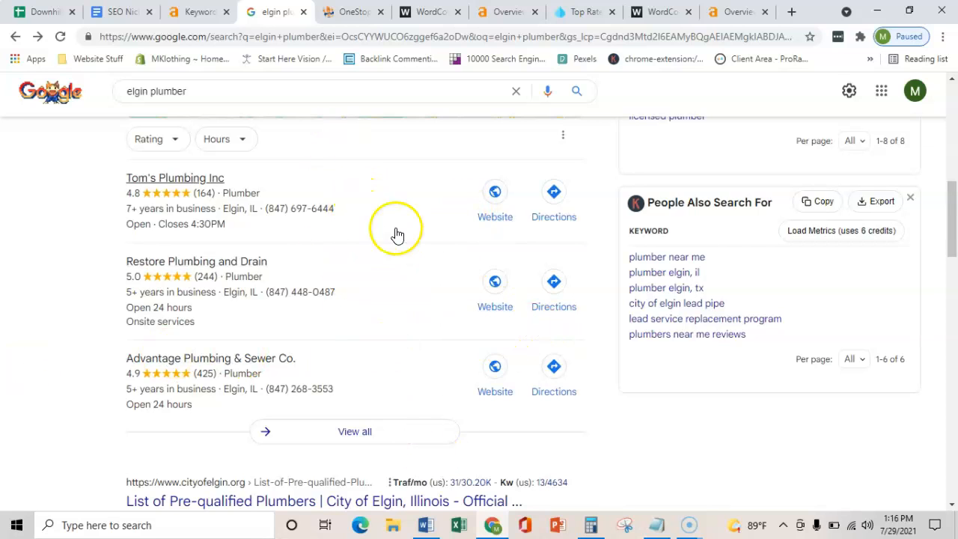
Browse the Elgin plumber map pack listings, then go back to the OneStop Pro homepage.
scroll(down, 3)
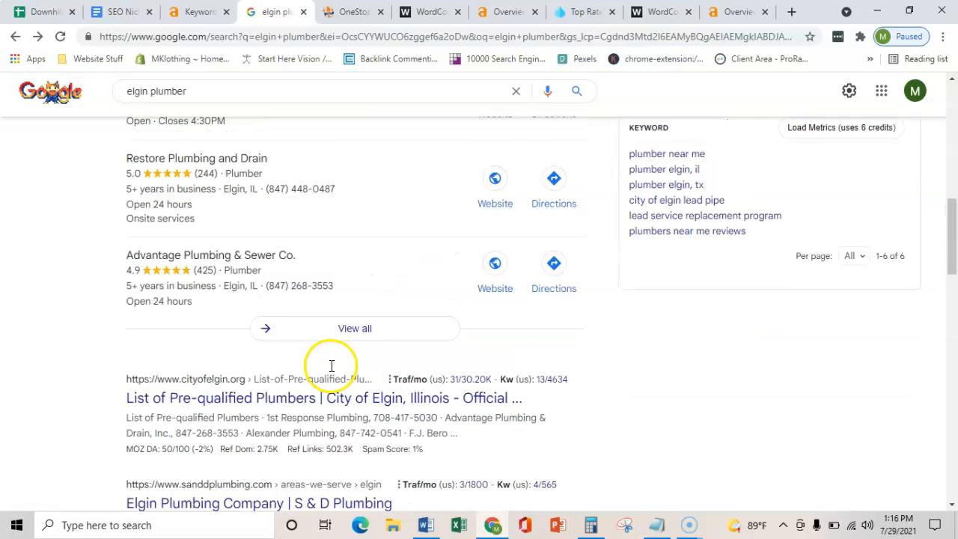
scroll(up, 3)
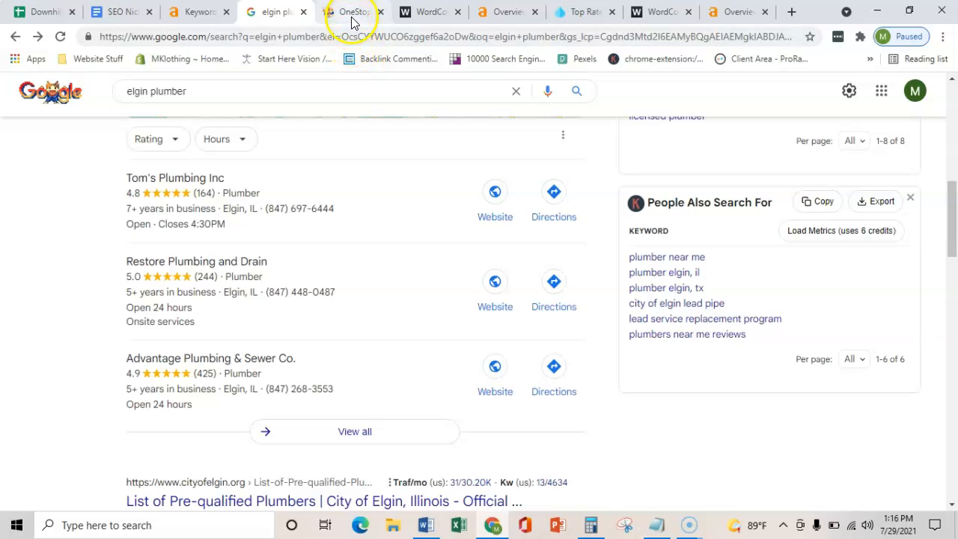
mouse_move(395, 263)
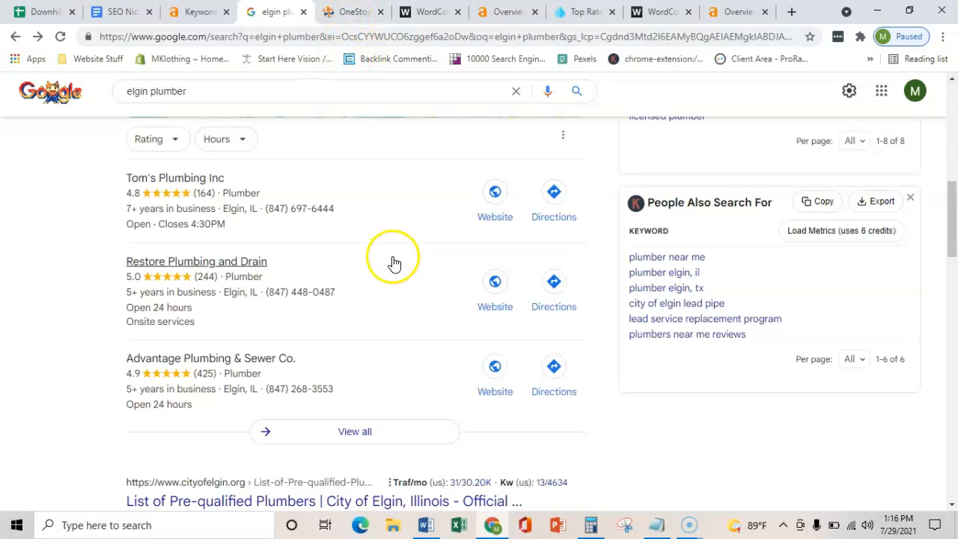
mouse_move(395, 261)
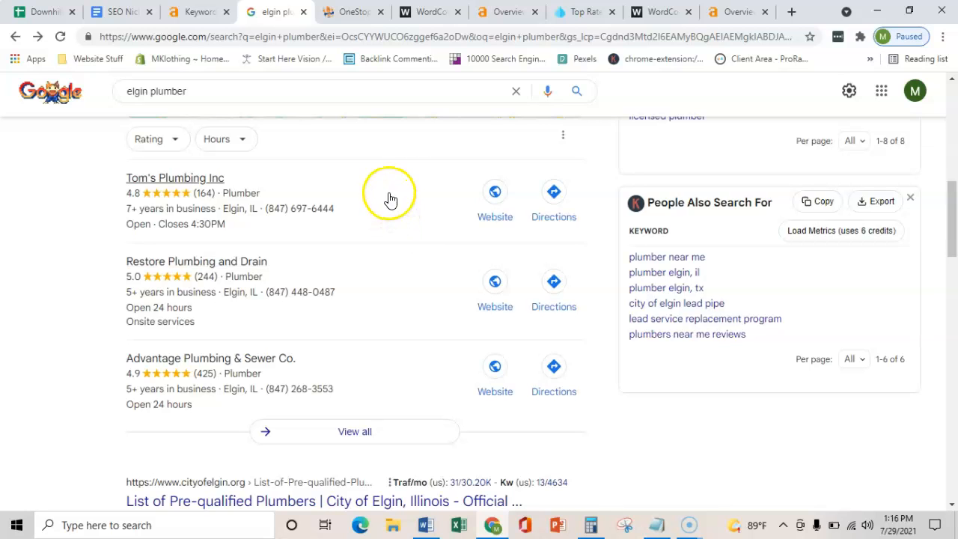
click(352, 11)
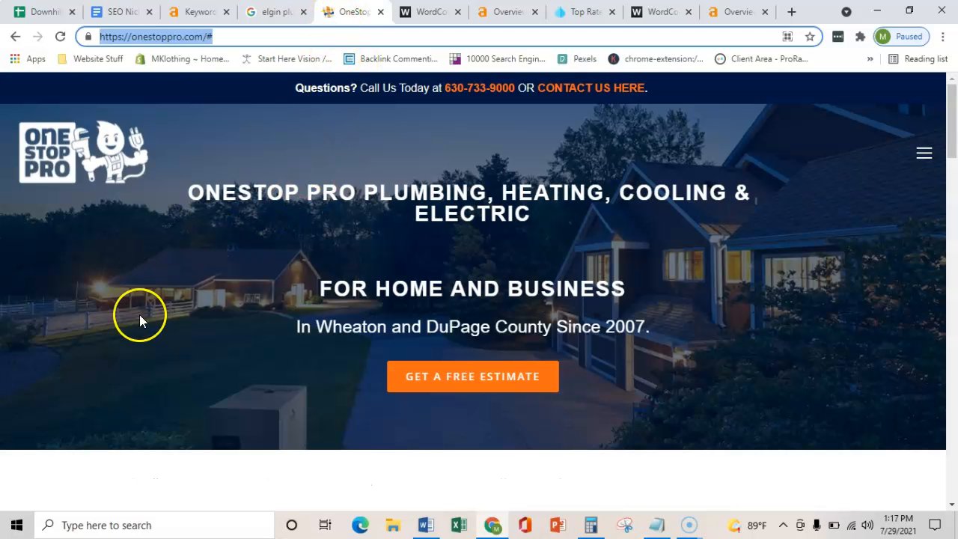